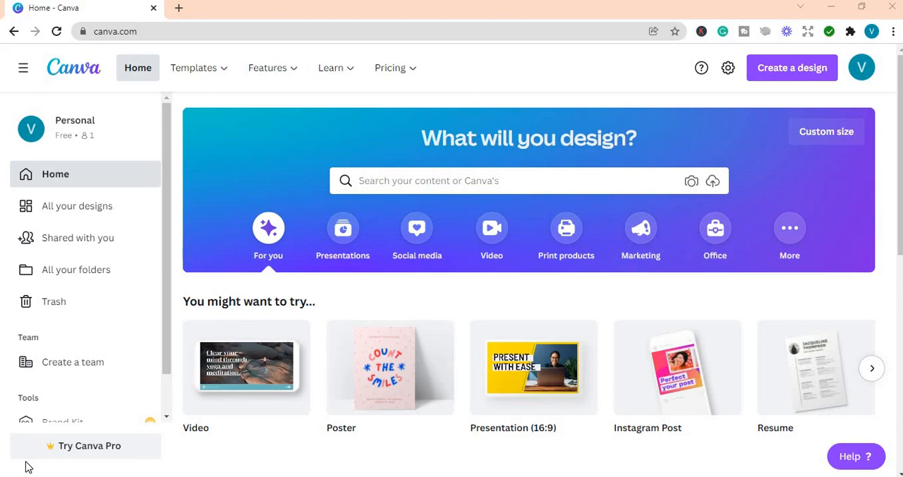
mouse_move(416, 228)
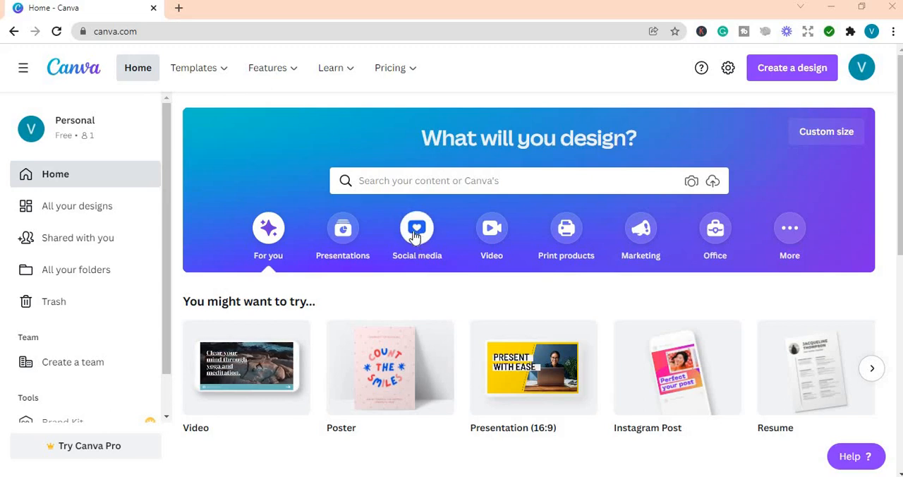
Step: Show the Social media category and scroll to the Popular row with Quick Create
left_click(417, 236)
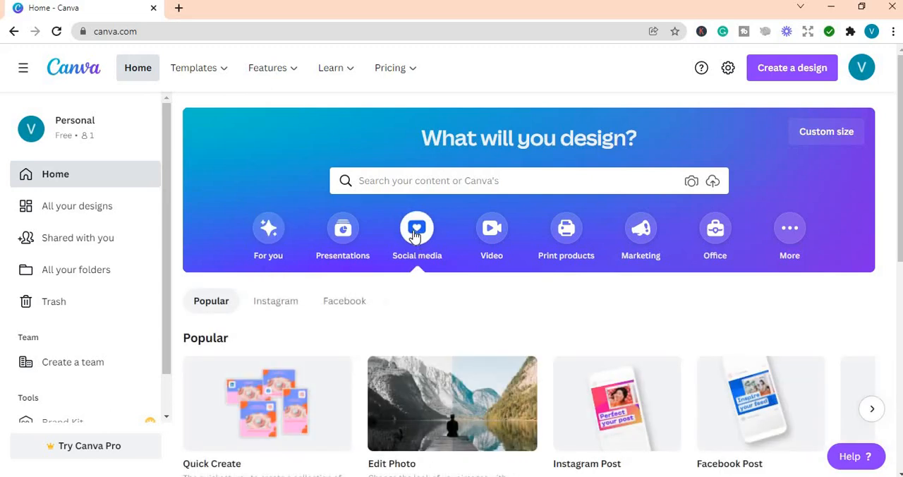
mouse_move(266, 403)
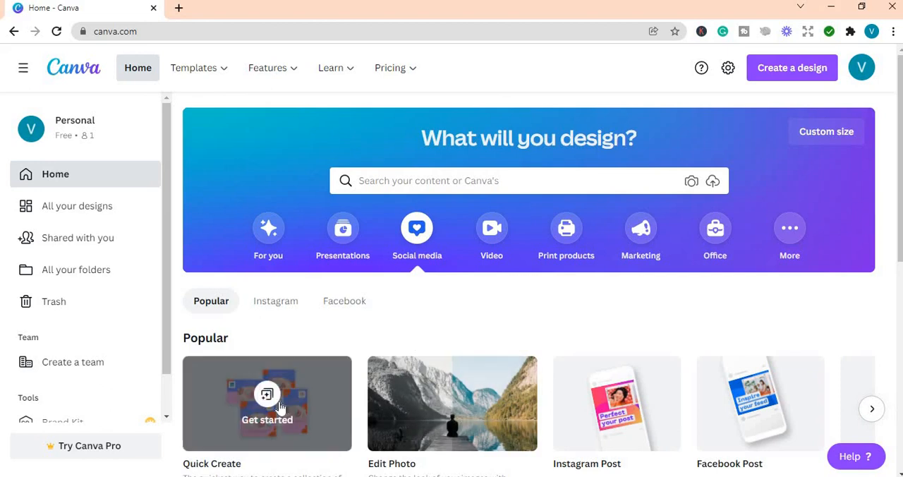
scroll("down", 3)
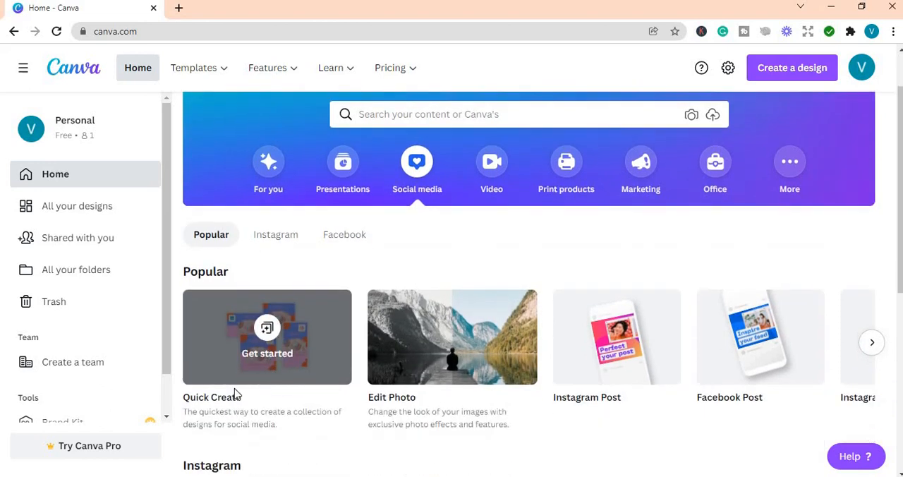
mouse_move(200, 421)
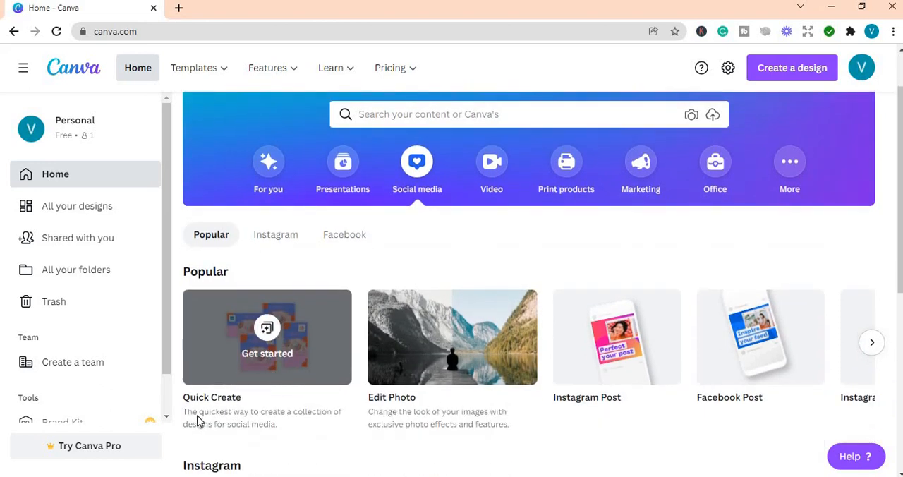
mouse_move(324, 430)
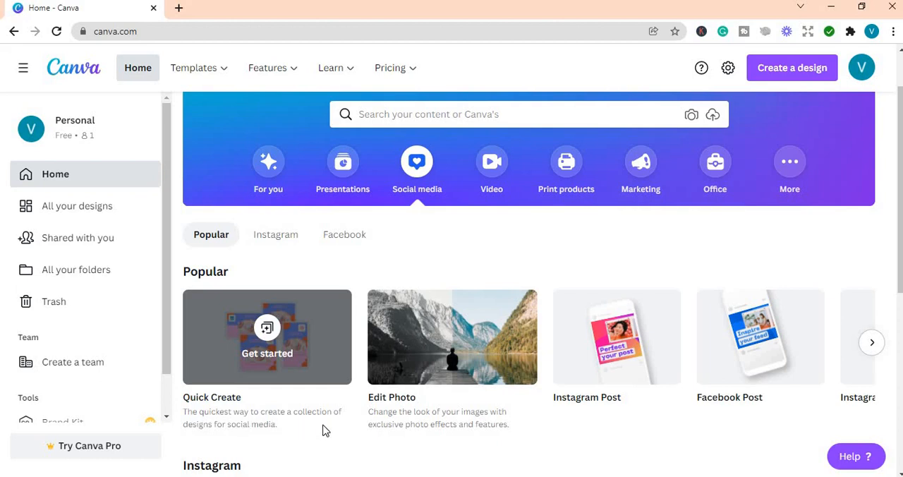
mouse_move(223, 434)
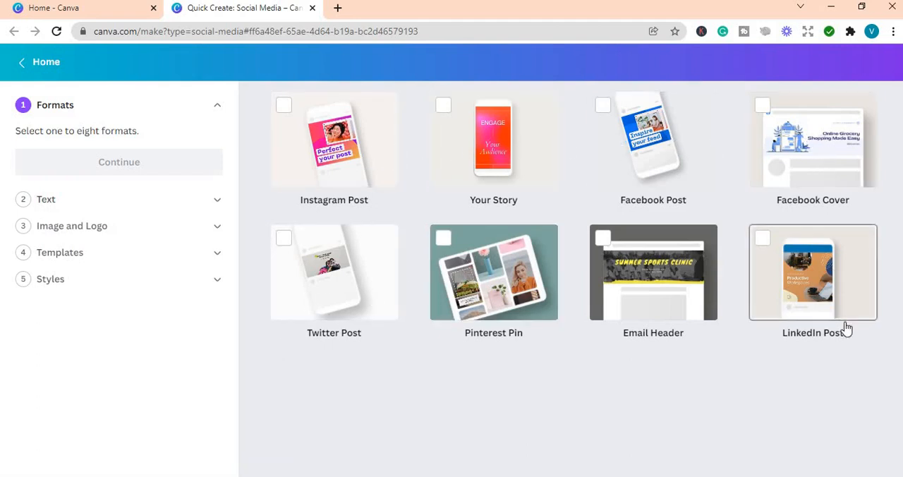
mouse_move(291, 137)
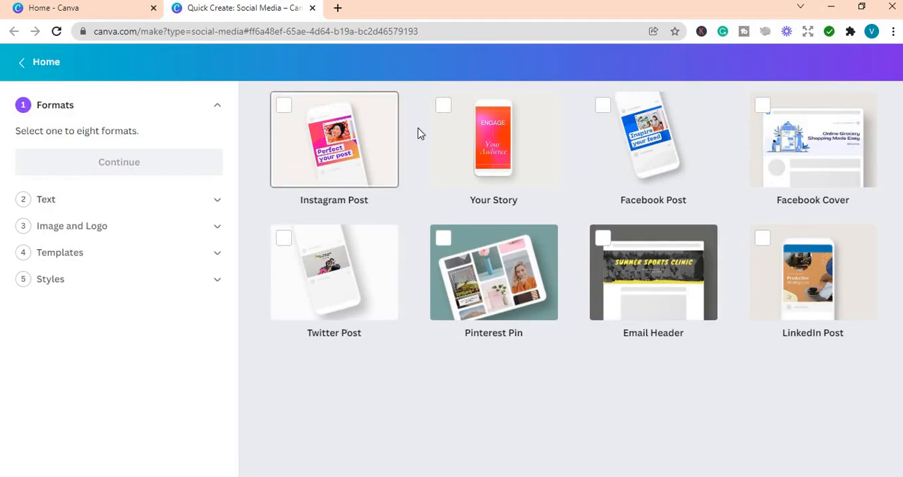
mouse_move(768, 164)
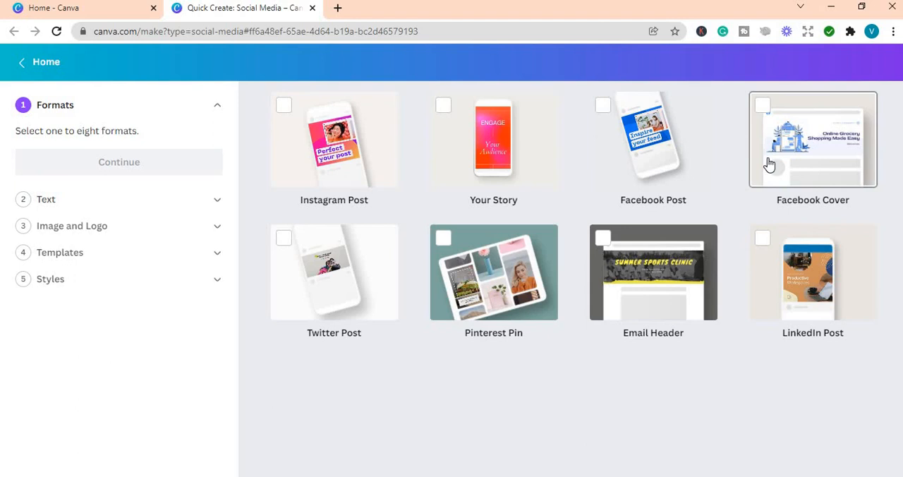
mouse_move(795, 303)
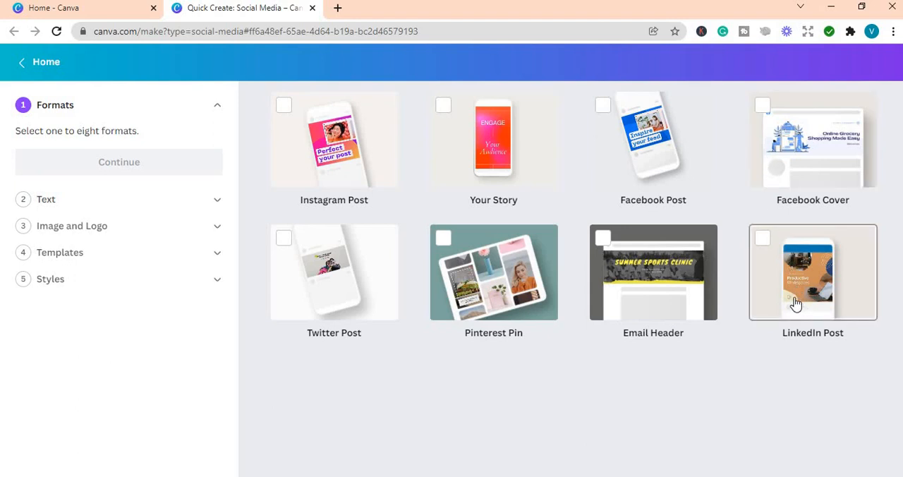
mouse_move(670, 304)
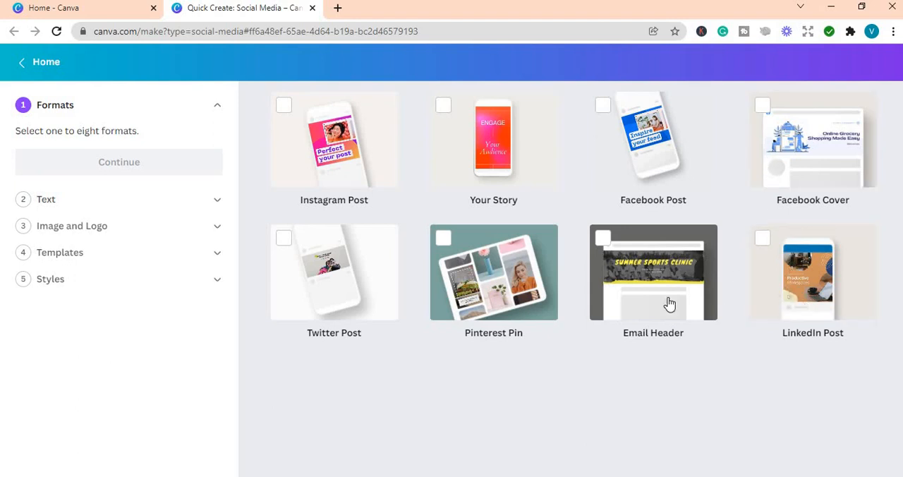
mouse_move(282, 134)
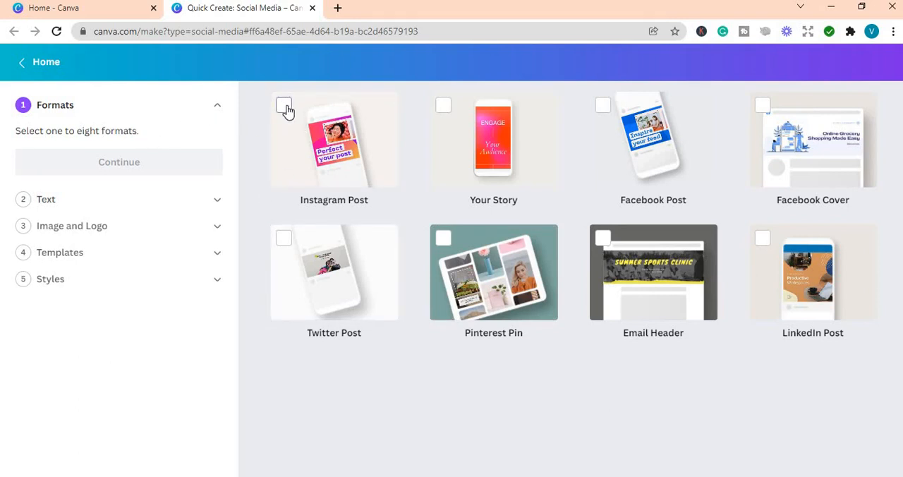
Step: Choose Instagram Post, Your Story, Facebook Post, Twitter Post and Pinterest Pin, then continue
left_click(283, 105)
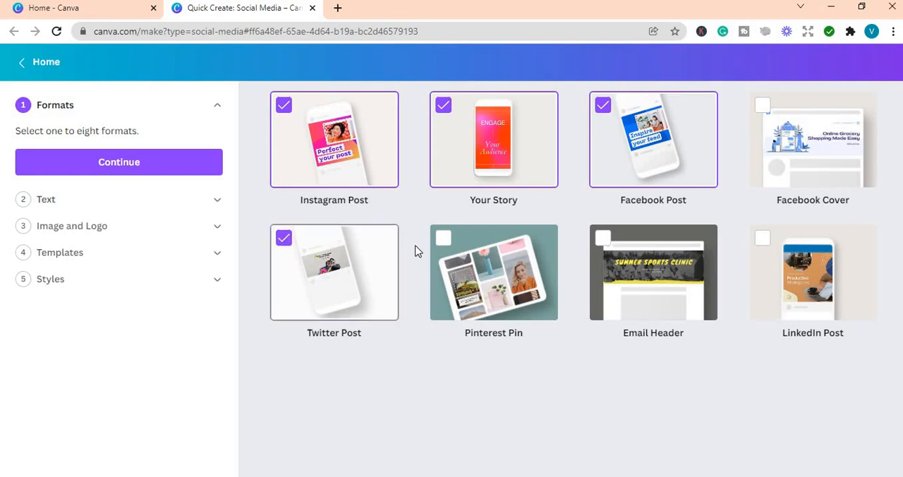
left_click(443, 238)
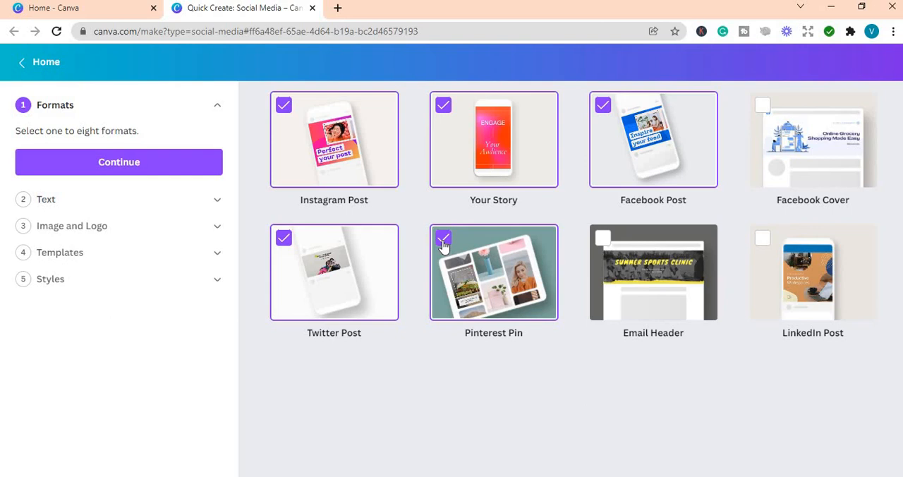
mouse_move(139, 186)
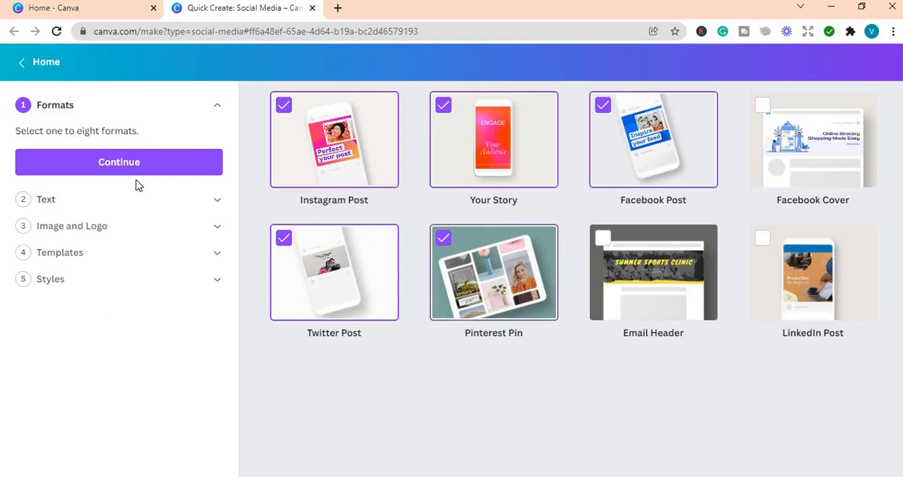
left_click(118, 162)
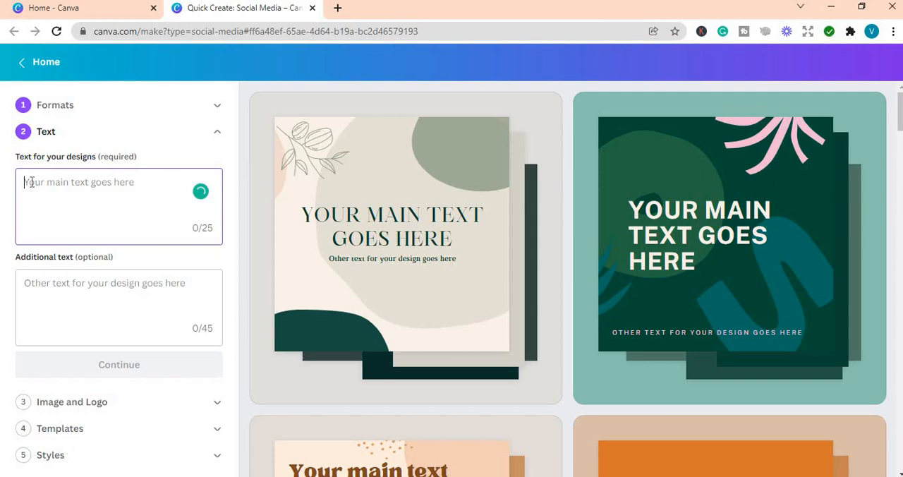
Step: Enter 'How To Make Money Online' as the main text for the designs
type("How")
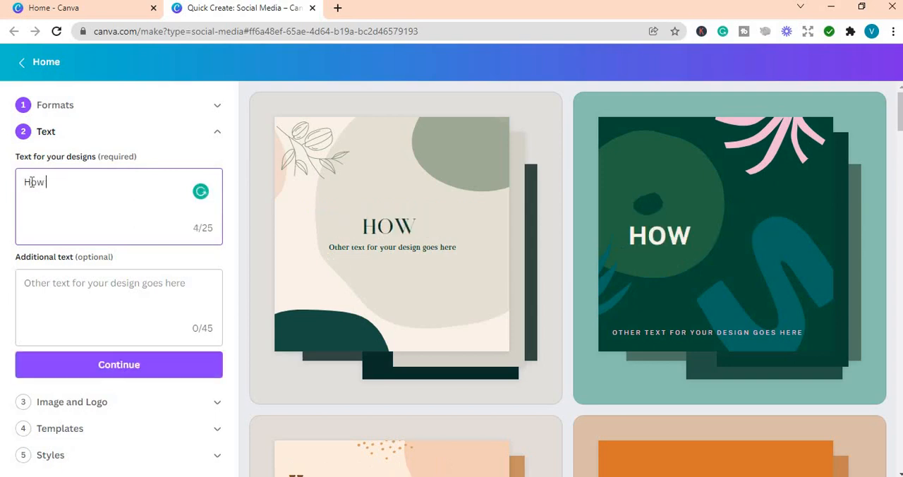
type("To")
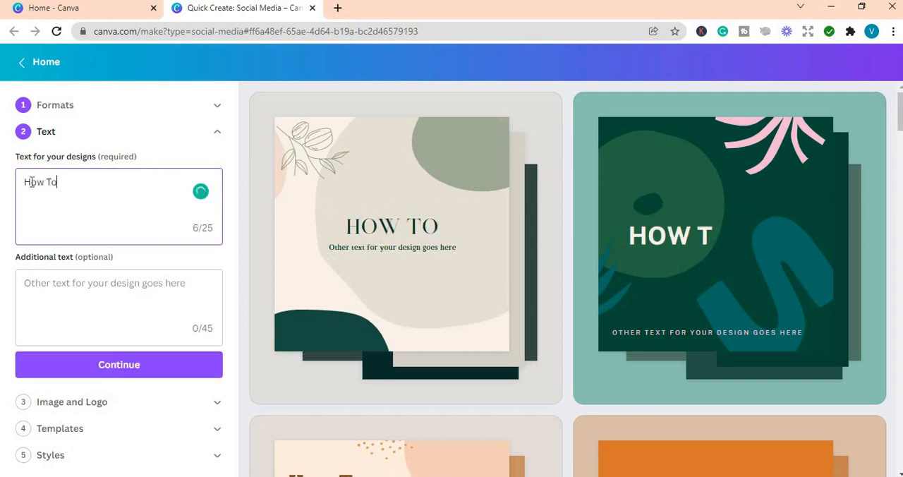
type("Make")
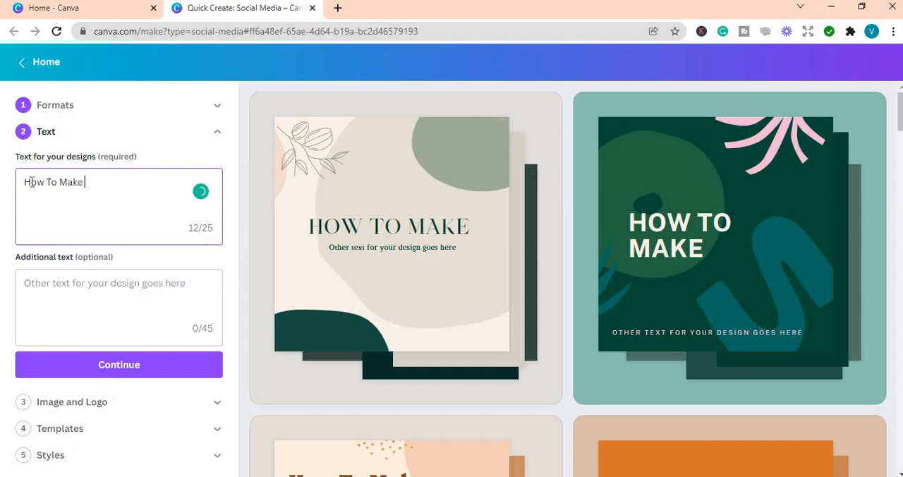
type("Mone")
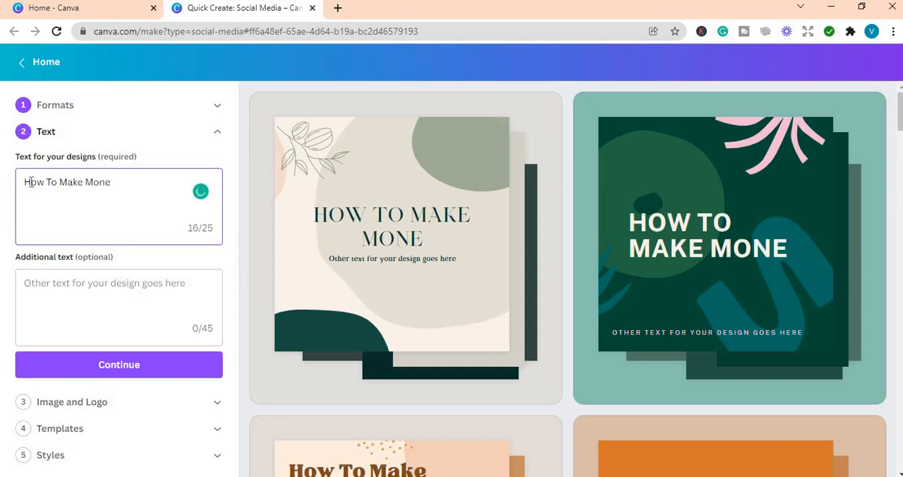
type("y Online")
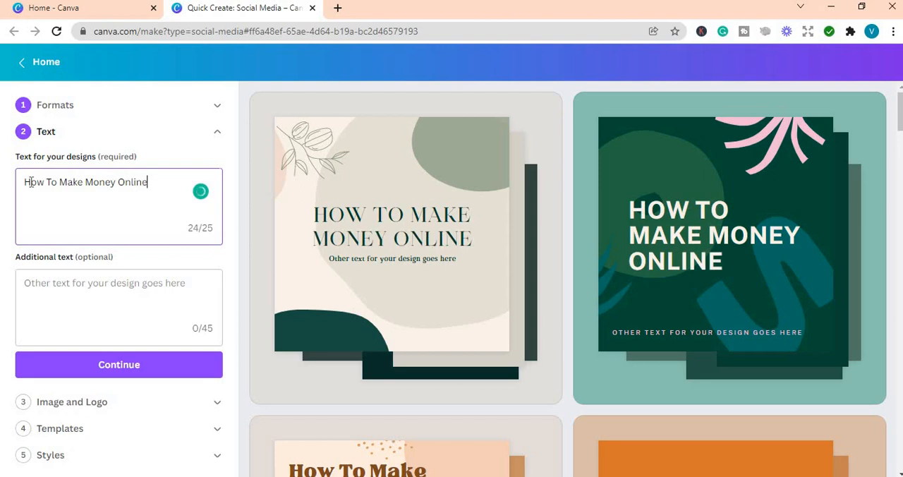
mouse_move(145, 215)
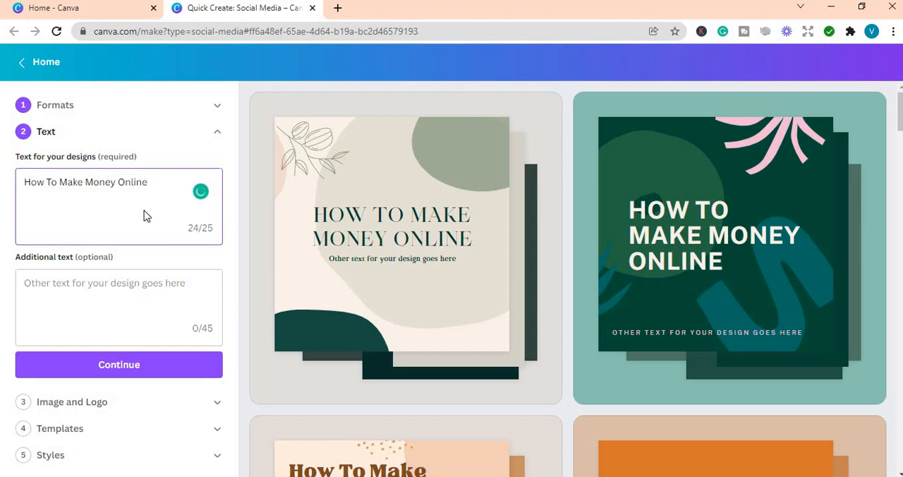
mouse_move(214, 236)
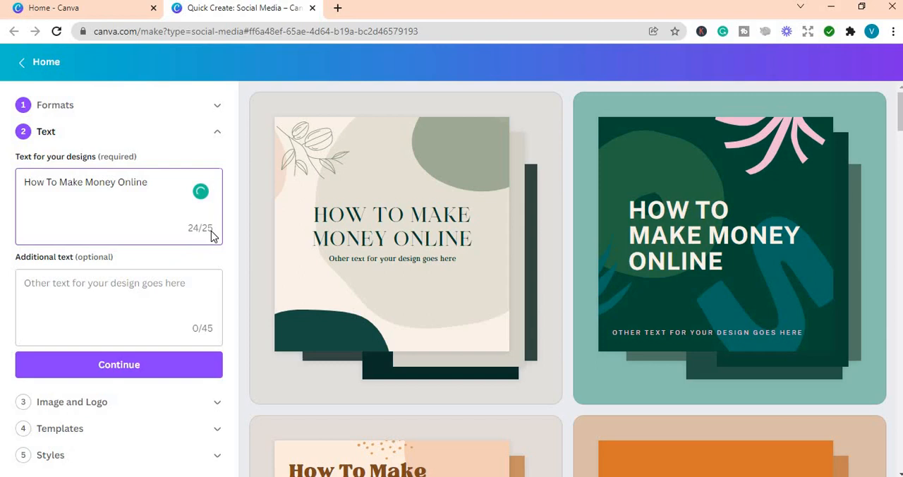
mouse_move(169, 247)
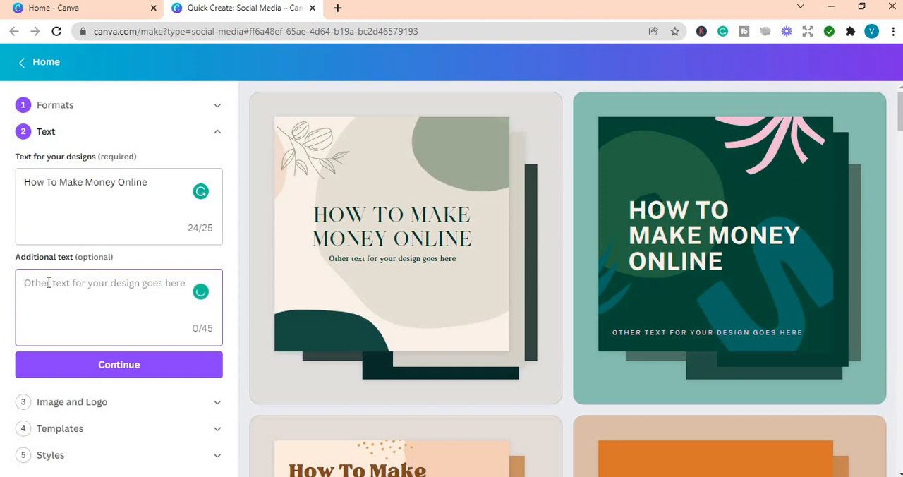
Step: Enter '5 Ways To Money on the Internet' as the additional subtitle text
type("5 W")
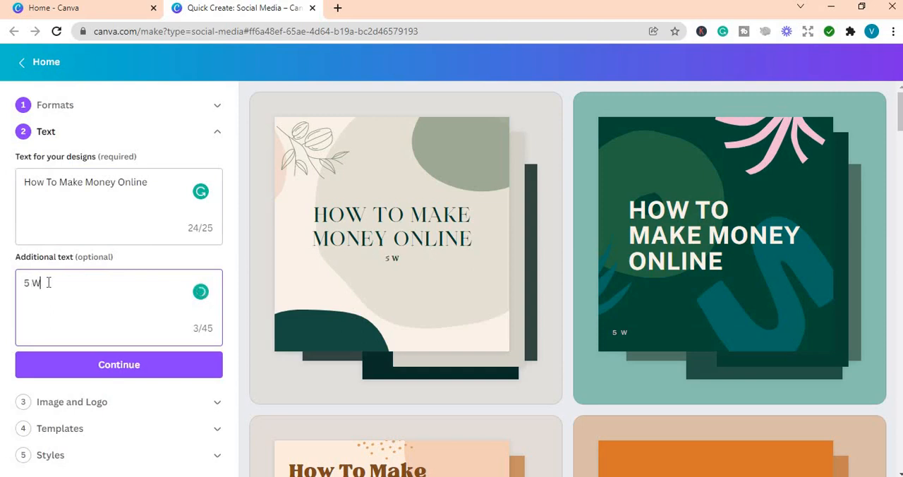
type("ays")
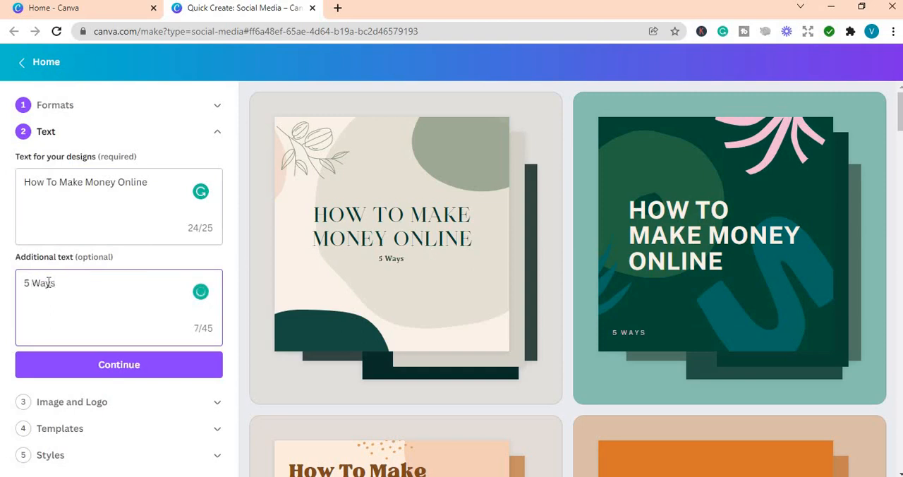
type("T")
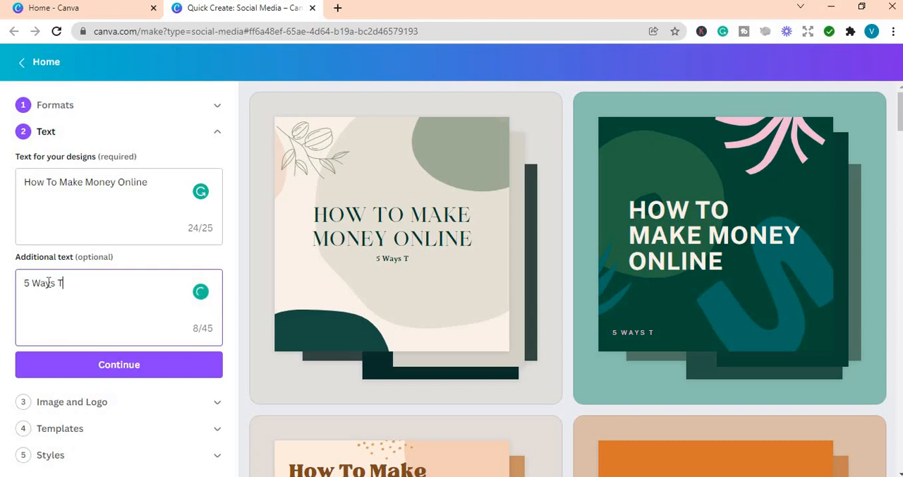
type("o m")
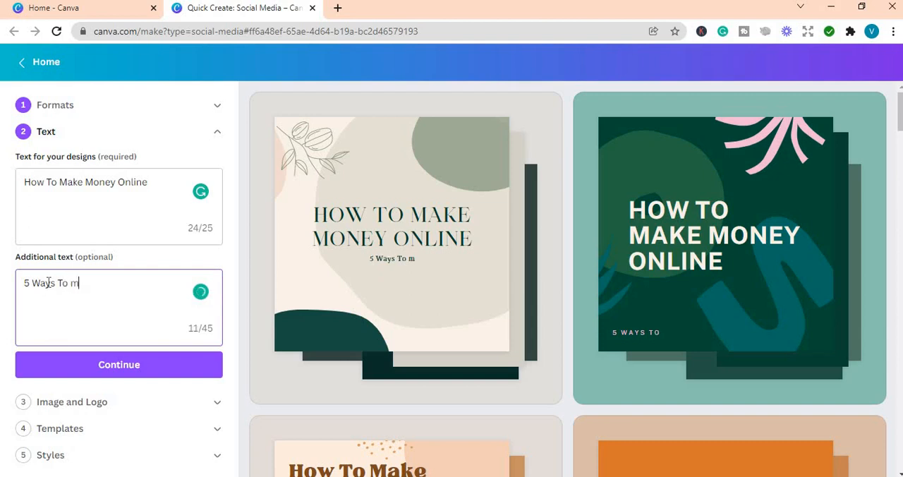
type("ake")
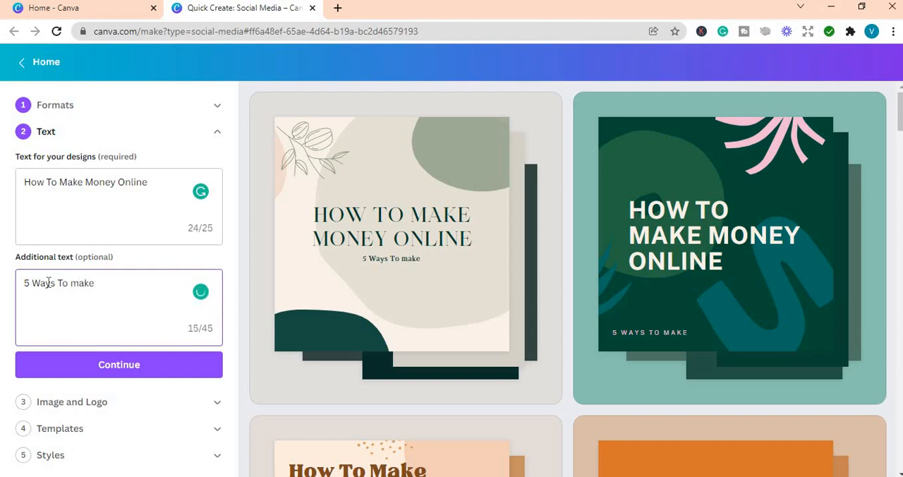
key("Backspace")
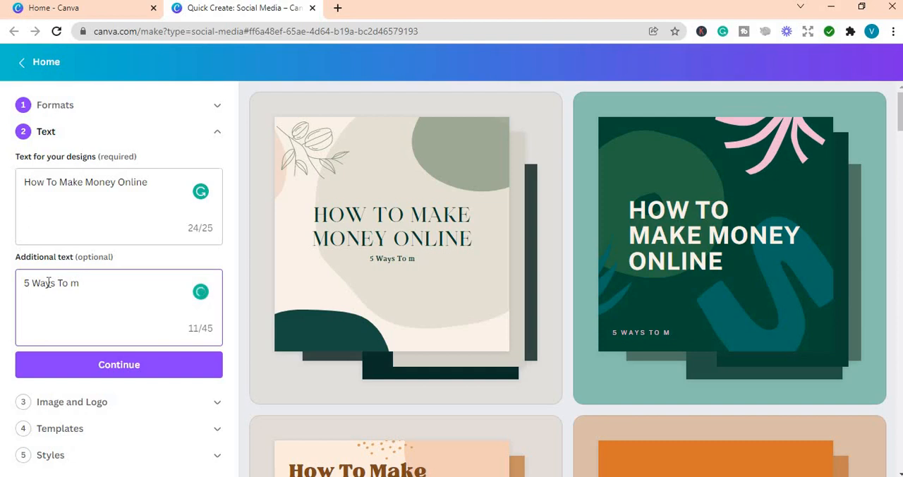
type("M")
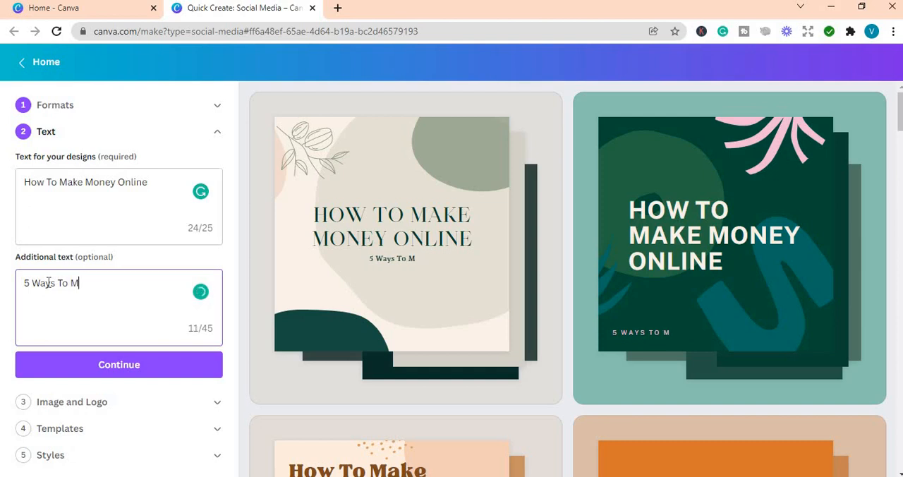
type("oney")
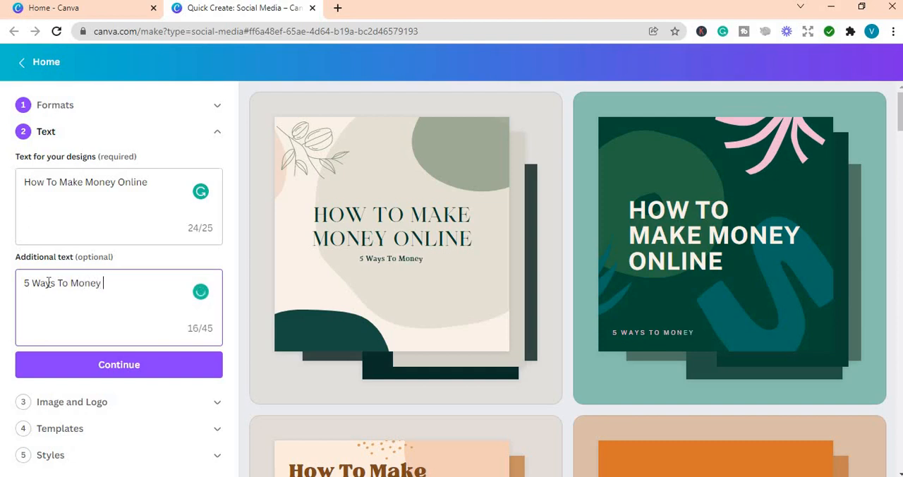
type("on the")
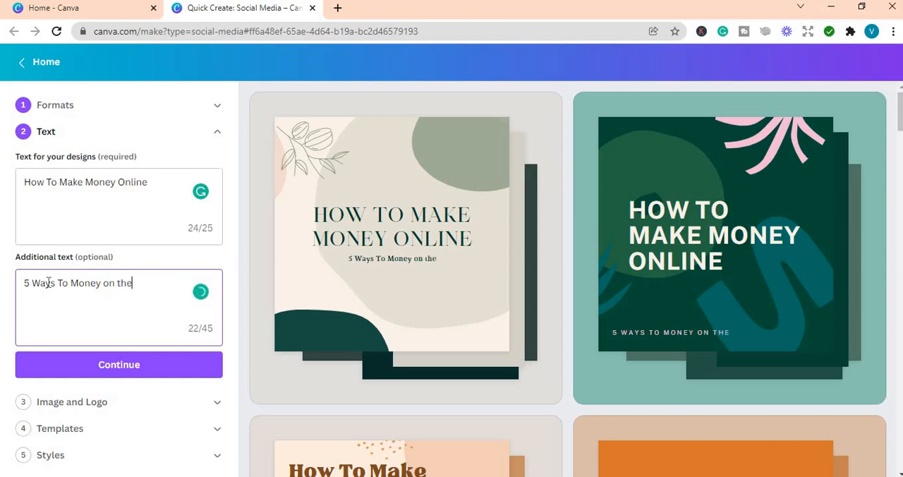
type("Inter")
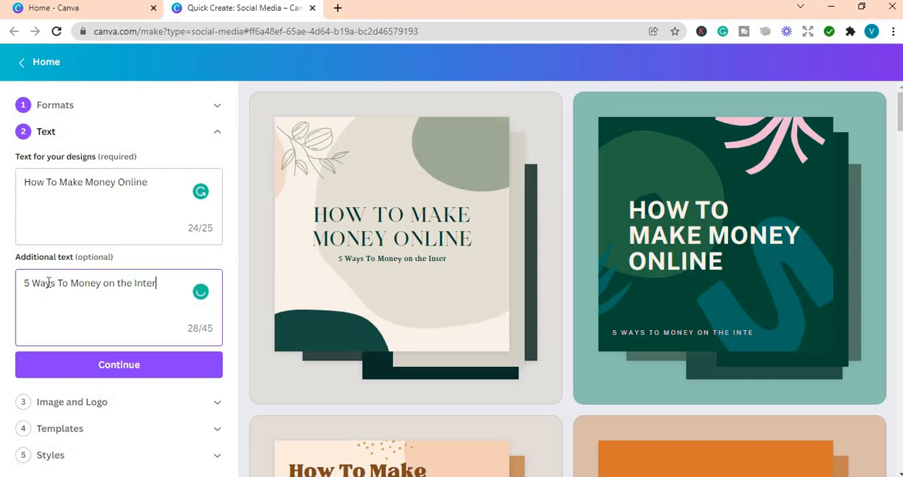
type("he")
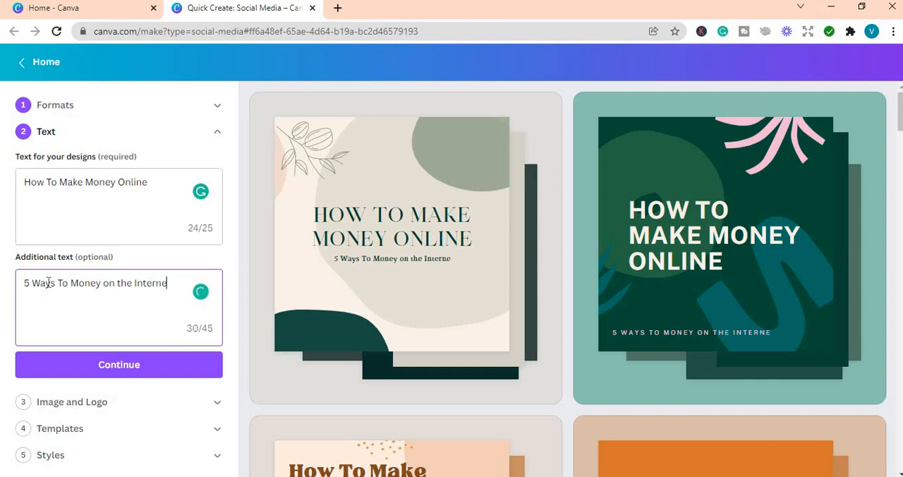
type("t")
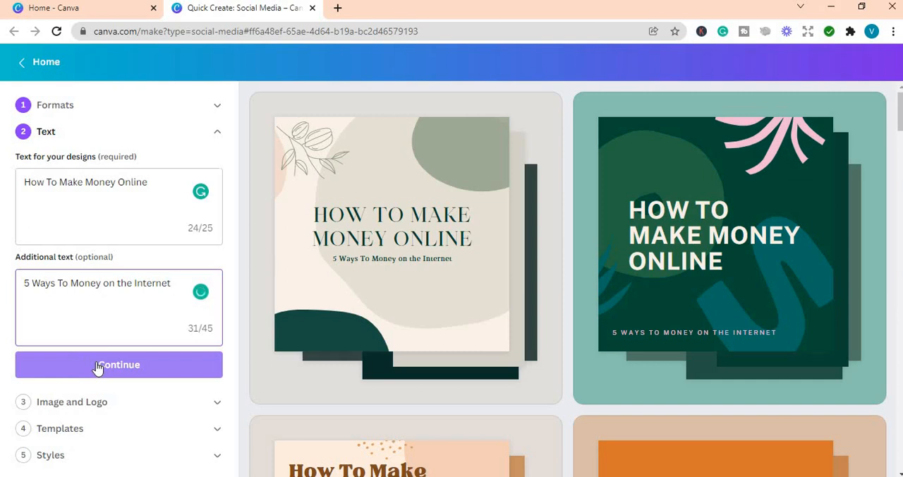
Step: Continue to the Image and Logo step without uploads and scroll through the template previews
left_click(118, 365)
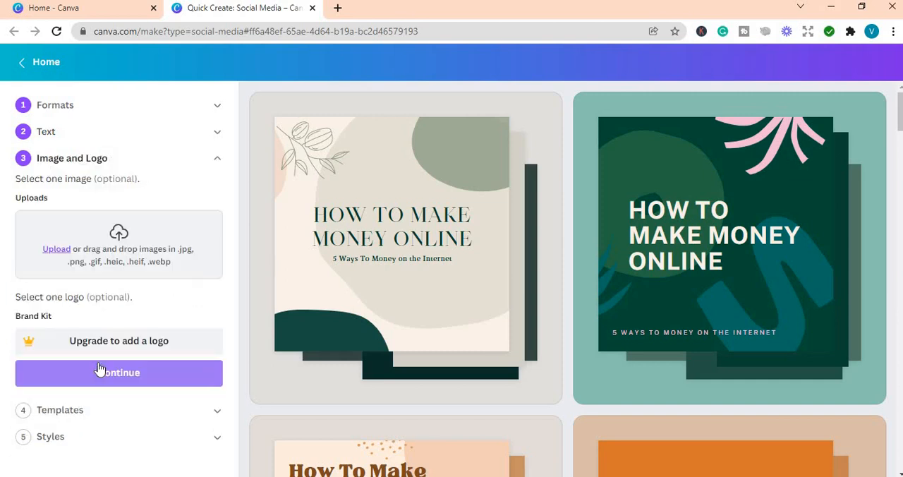
mouse_move(392, 221)
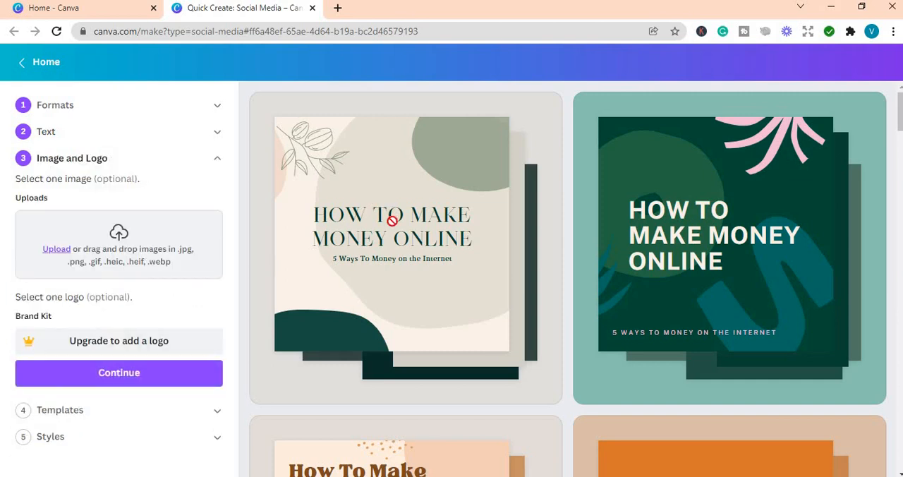
mouse_move(56, 251)
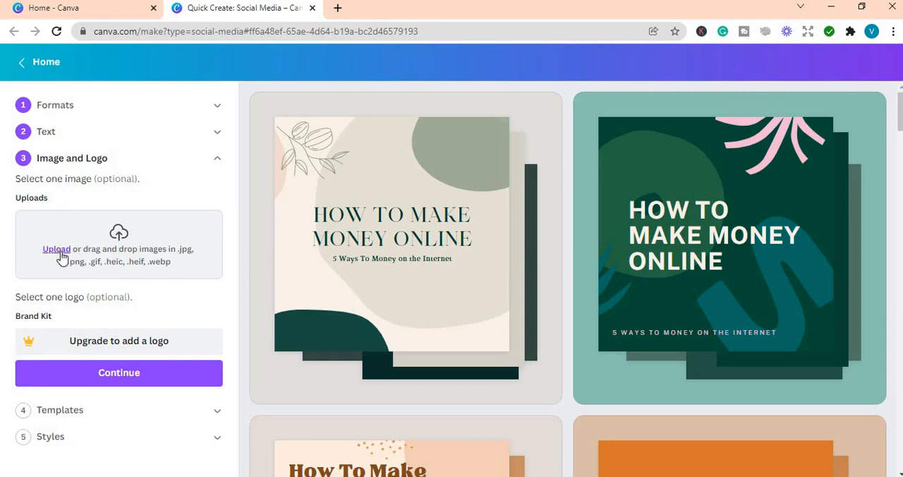
mouse_move(163, 281)
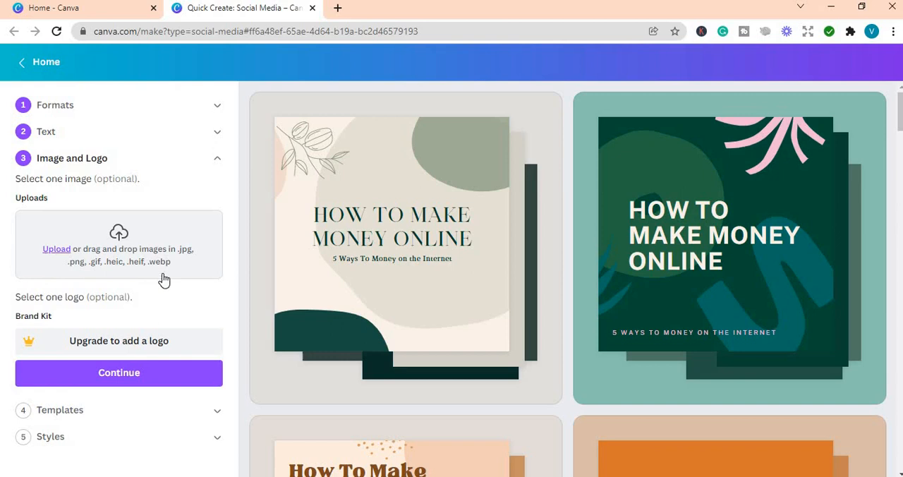
mouse_move(53, 182)
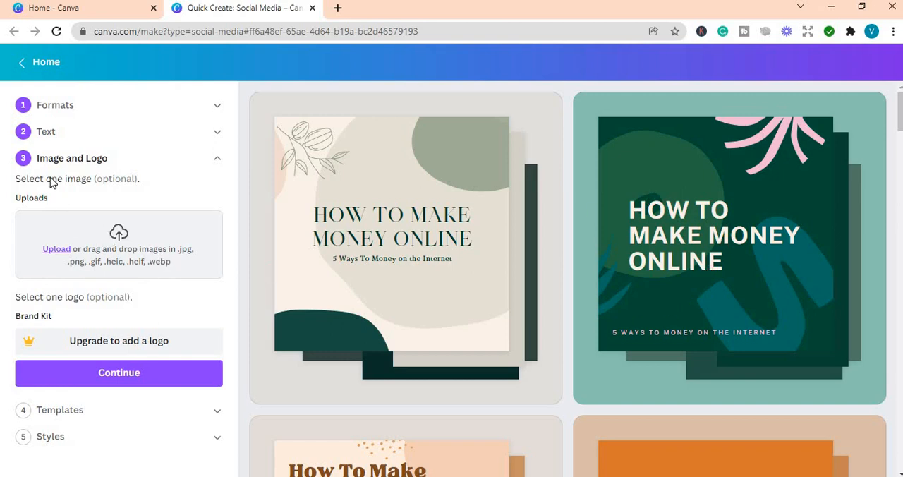
mouse_move(90, 350)
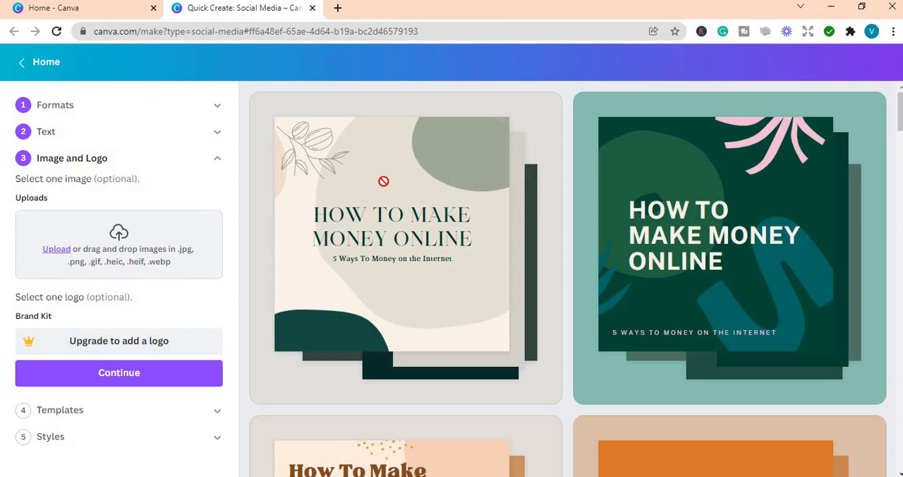
mouse_move(75, 353)
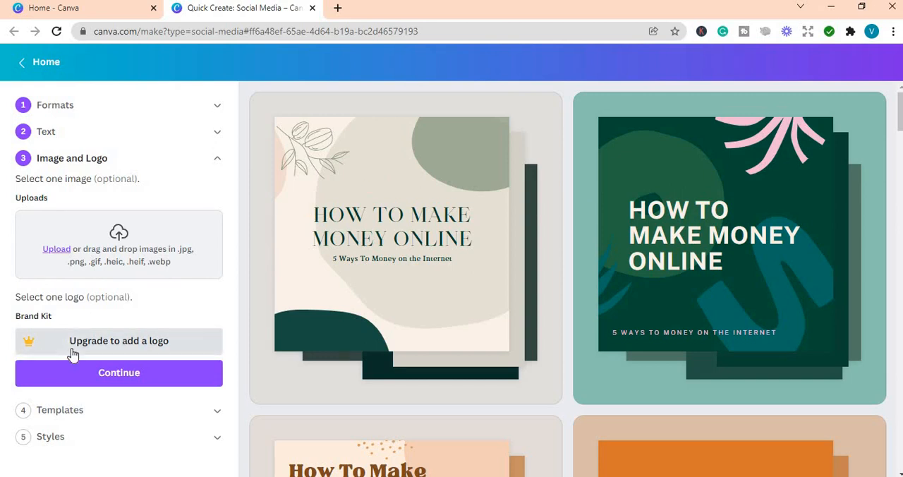
mouse_move(48, 353)
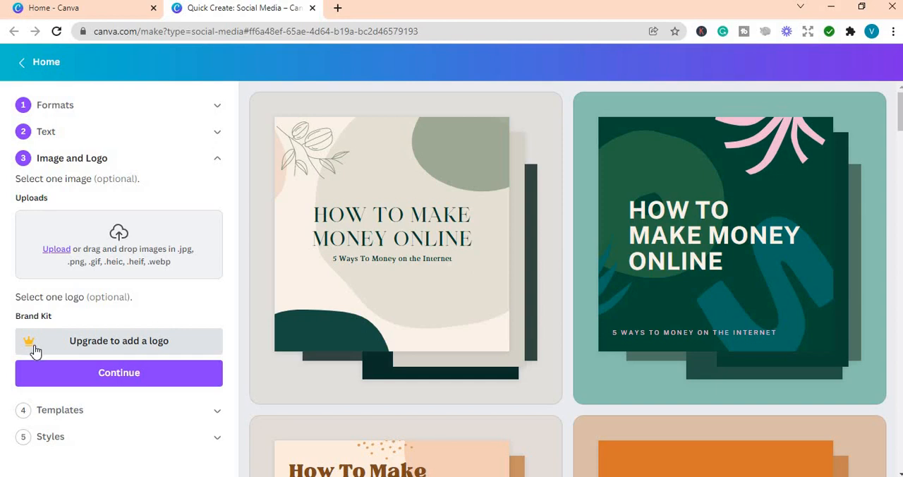
scroll("down", 3)
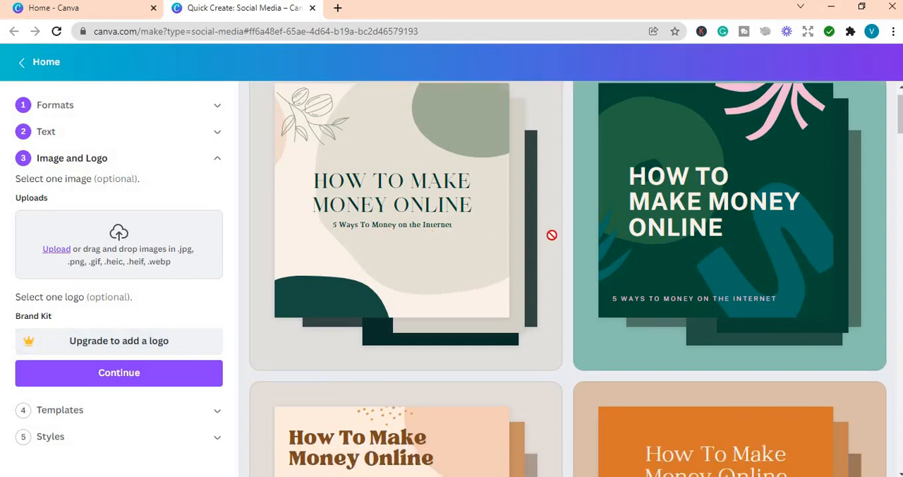
scroll("down", 3)
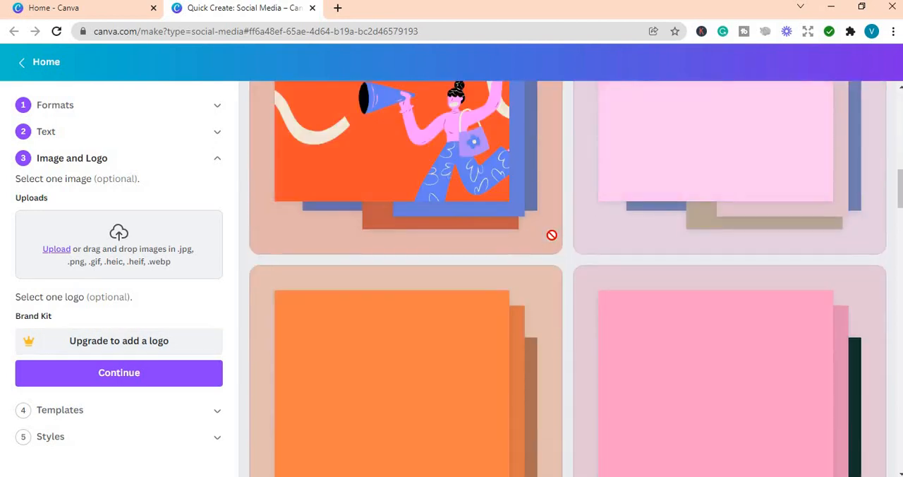
scroll("down", 3)
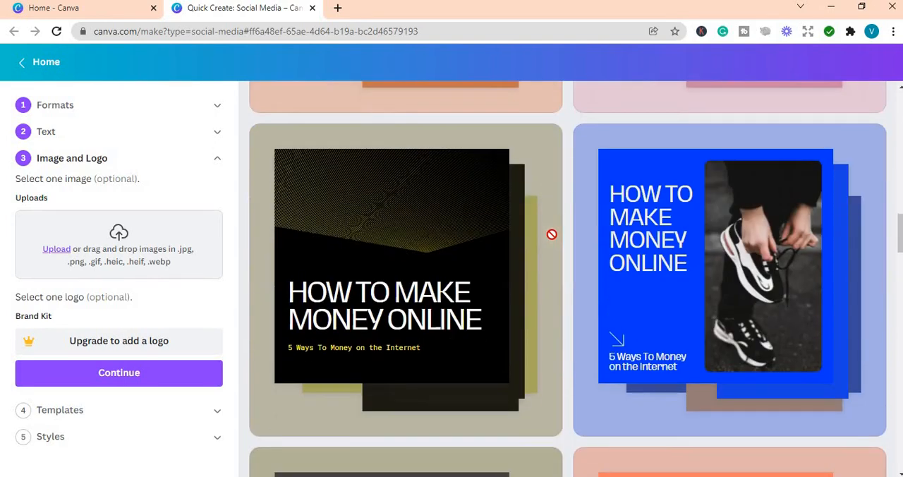
scroll("down", 3)
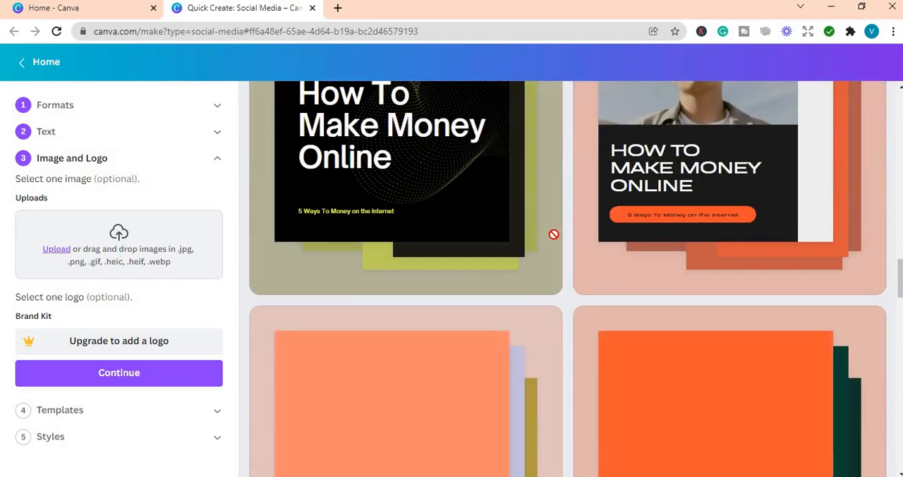
scroll("down", 3)
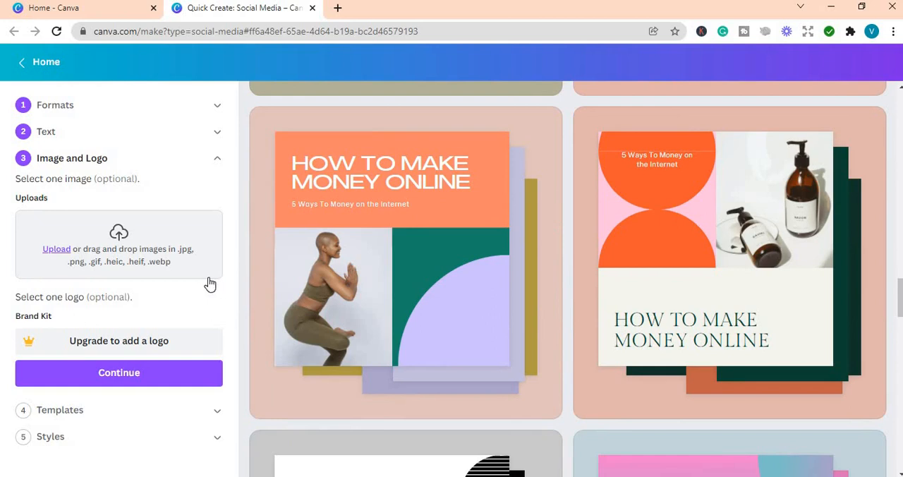
mouse_move(76, 266)
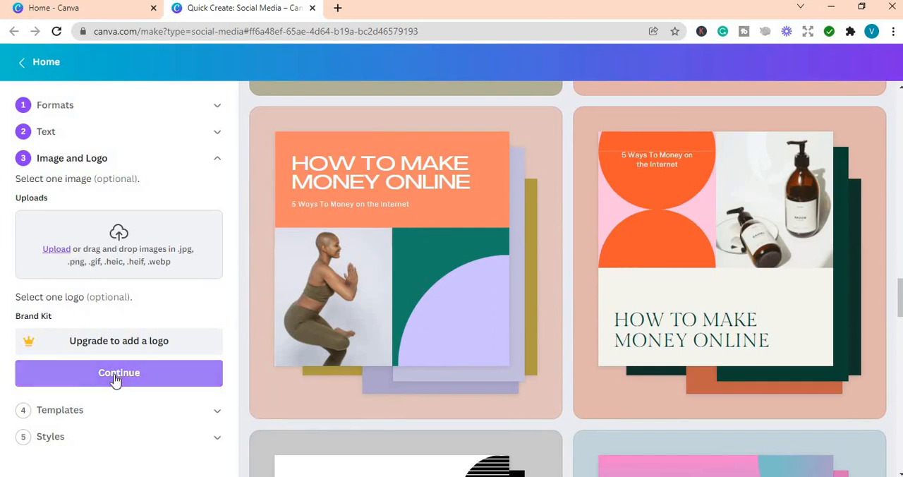
Step: Continue to Templates and compare the Fun, Modern, Geometric and further categories, keeping the dark green design
left_click(119, 372)
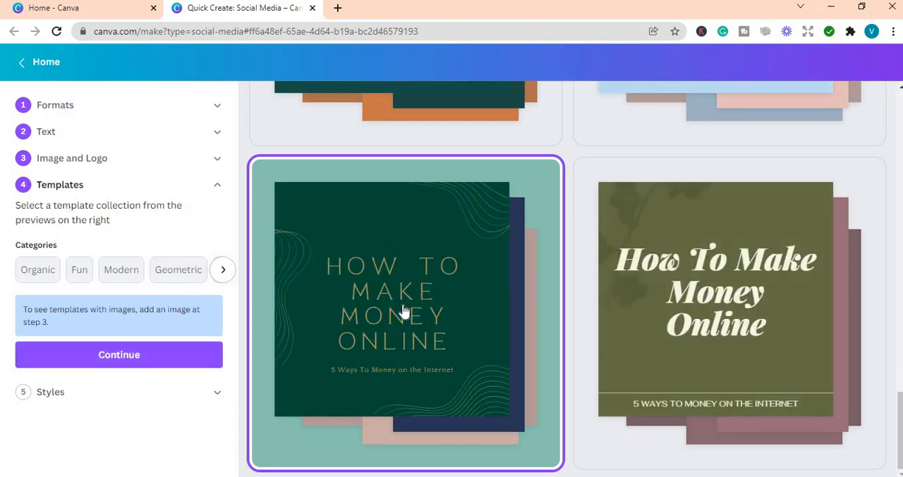
mouse_move(415, 269)
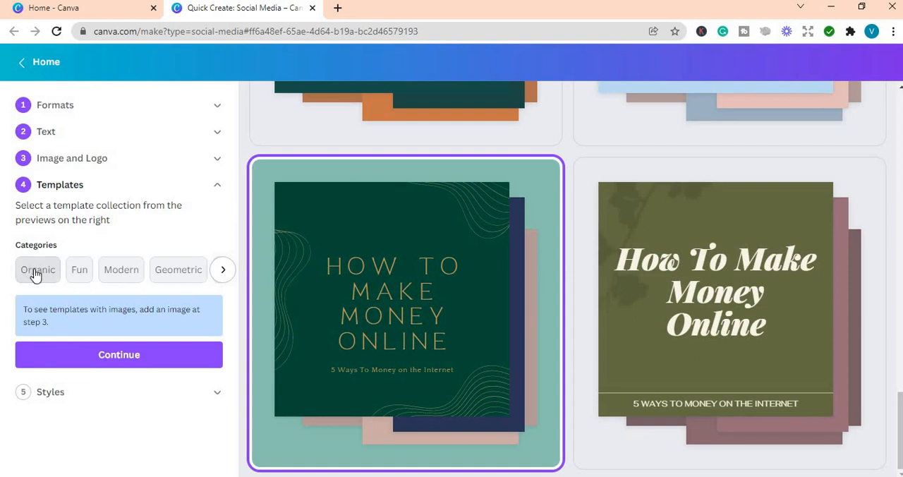
scroll("down", 3)
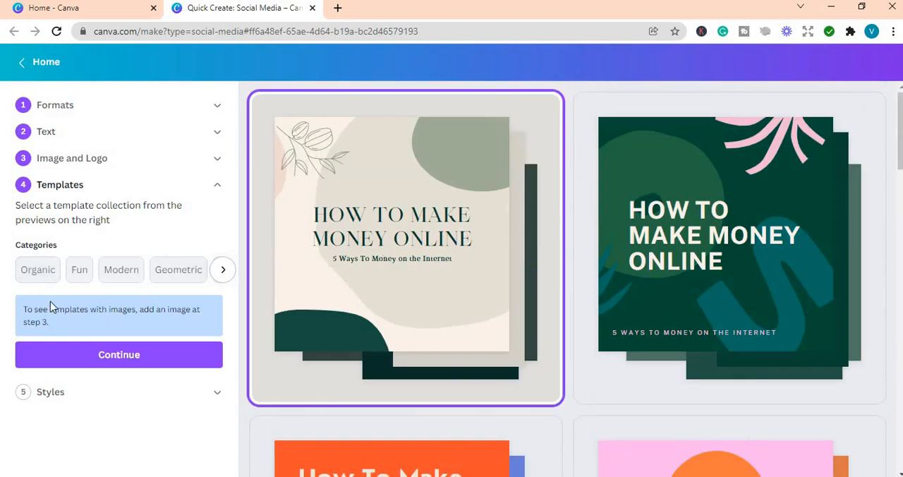
left_click(79, 270)
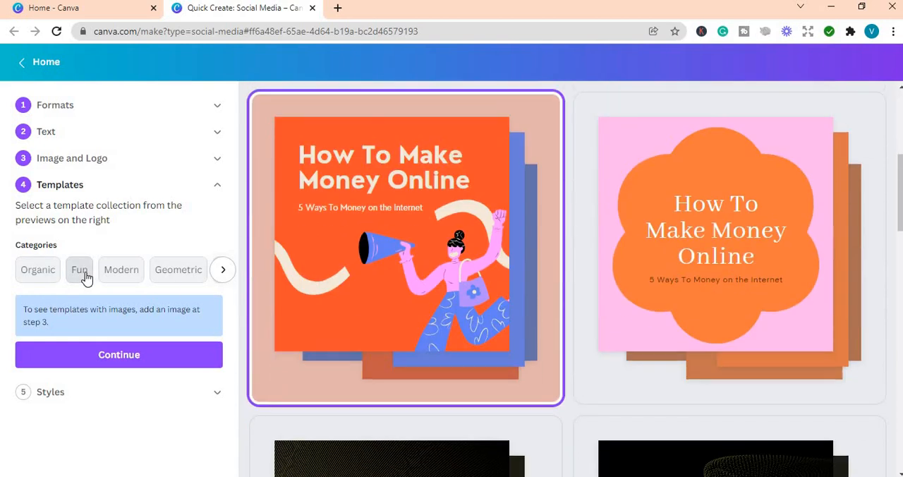
mouse_move(103, 275)
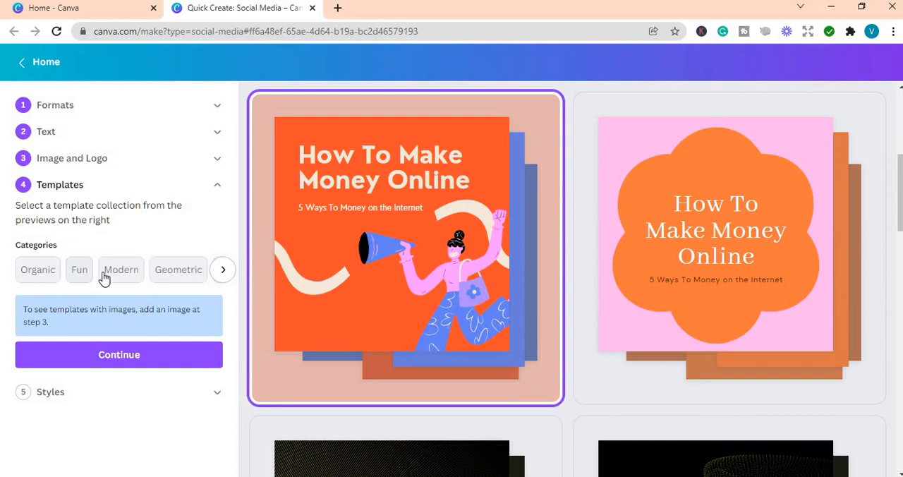
left_click(121, 269)
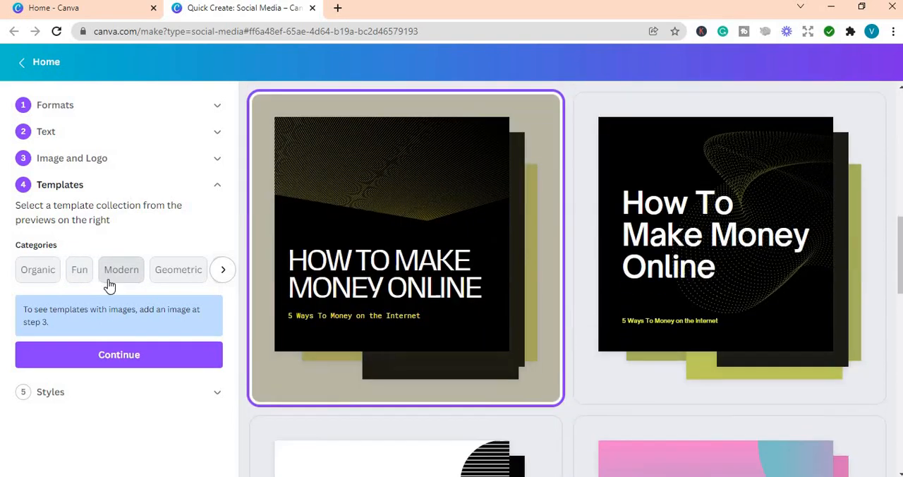
left_click(178, 270)
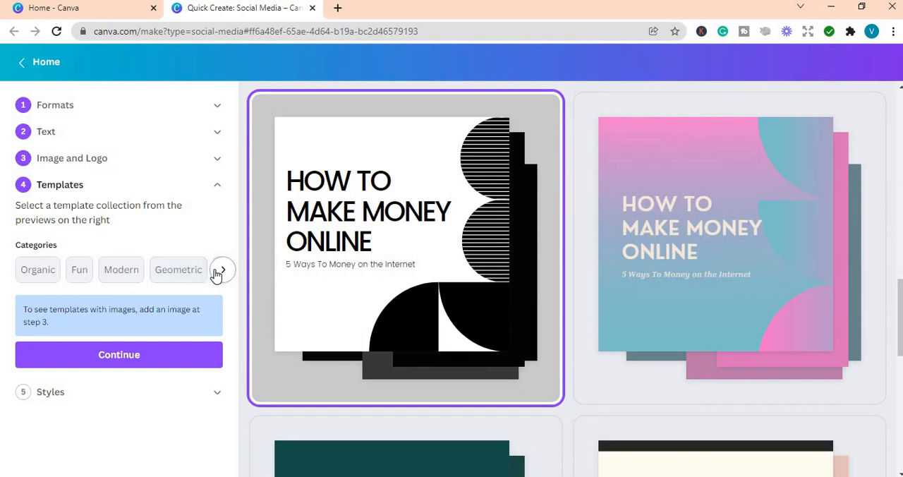
left_click(222, 270)
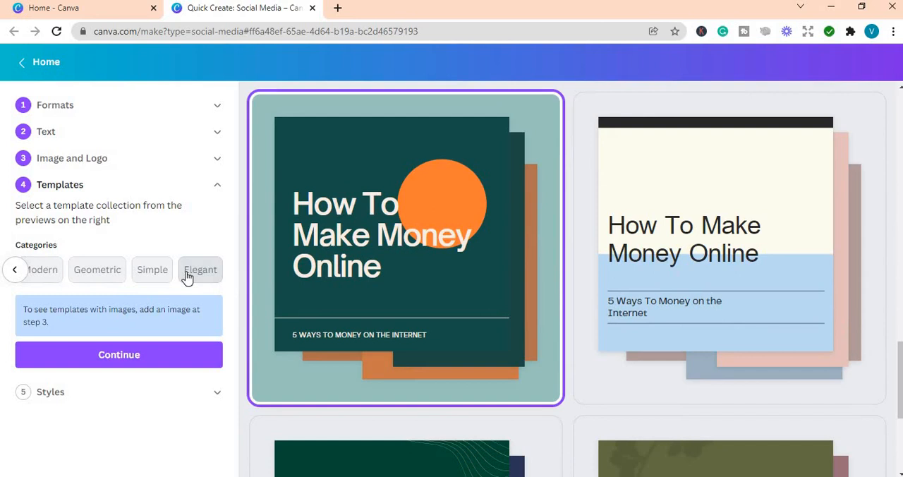
scroll("down", 3)
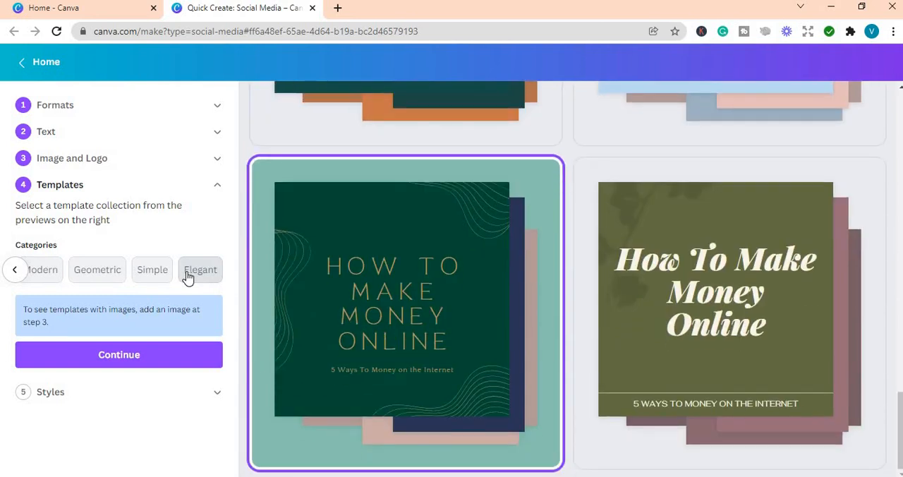
mouse_move(150, 343)
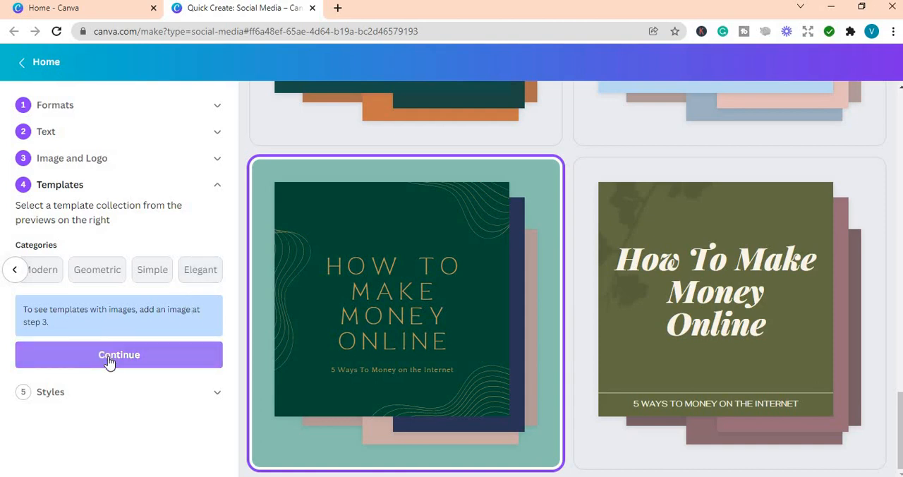
mouse_move(42, 270)
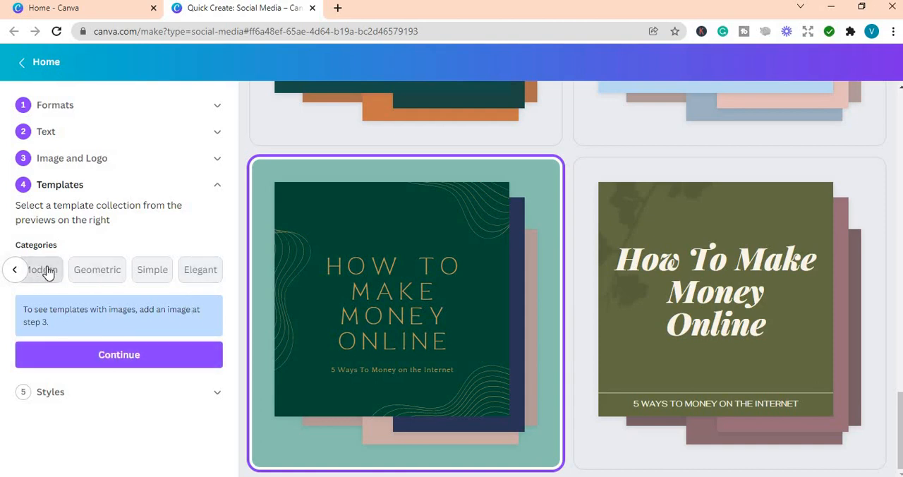
mouse_move(200, 270)
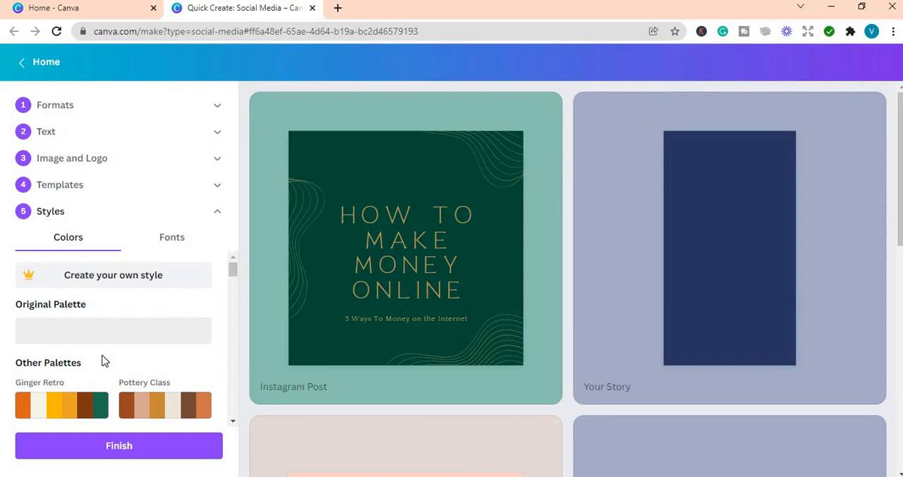
Step: Browse the Colors list in the Styles step, then show the Fonts choices
left_click(113, 330)
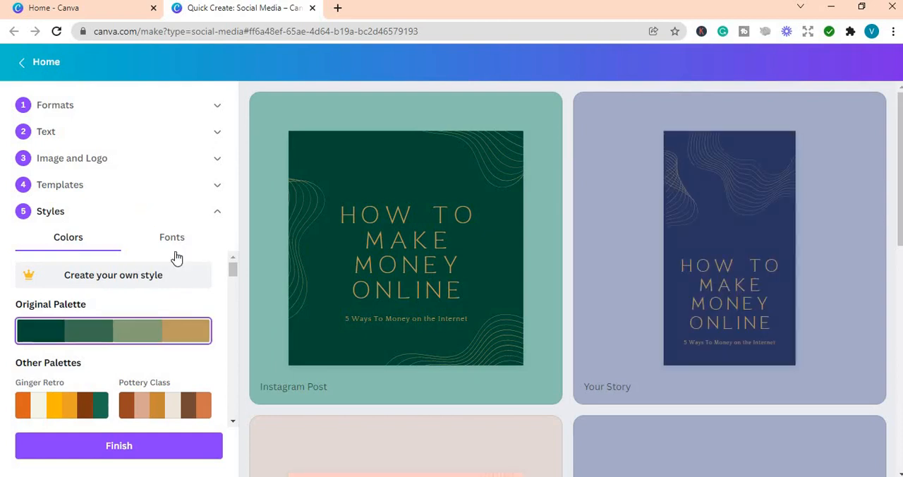
scroll("down", 3)
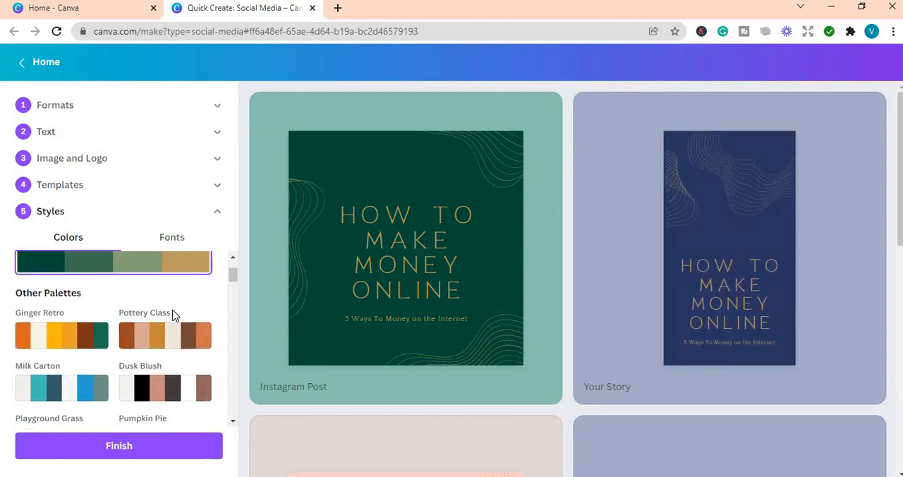
scroll("up", 3)
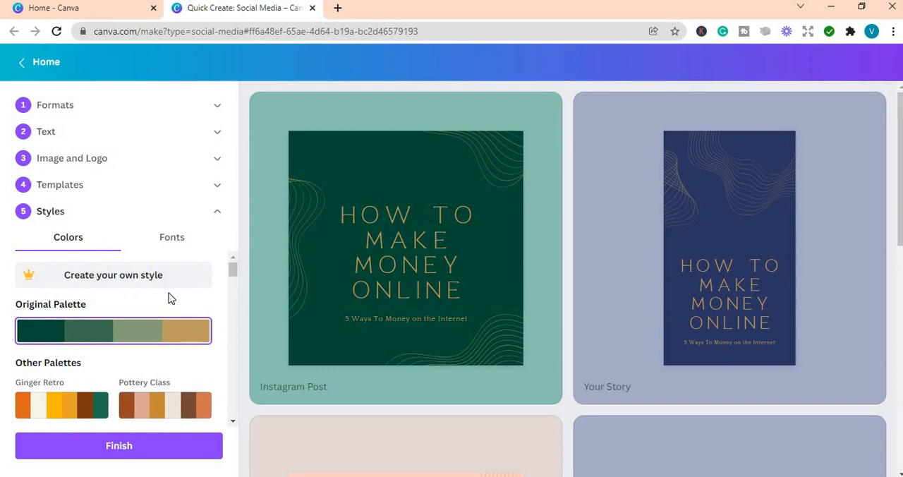
mouse_move(95, 282)
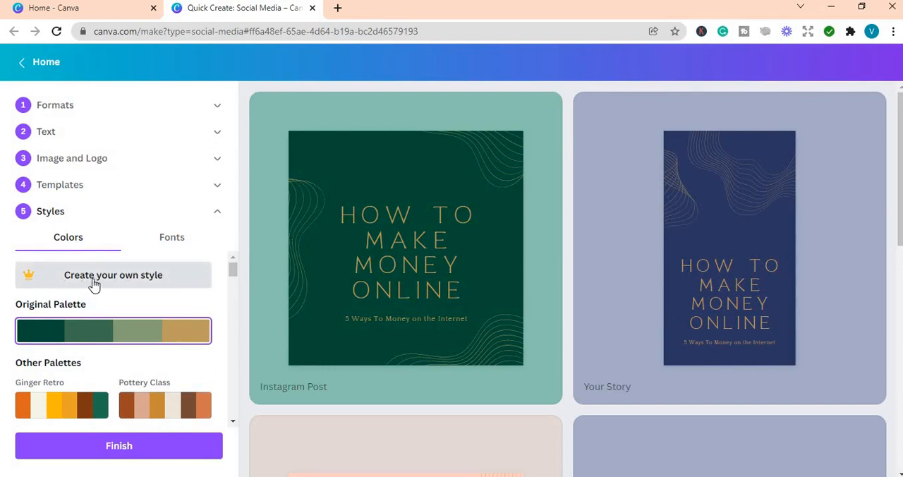
mouse_move(189, 283)
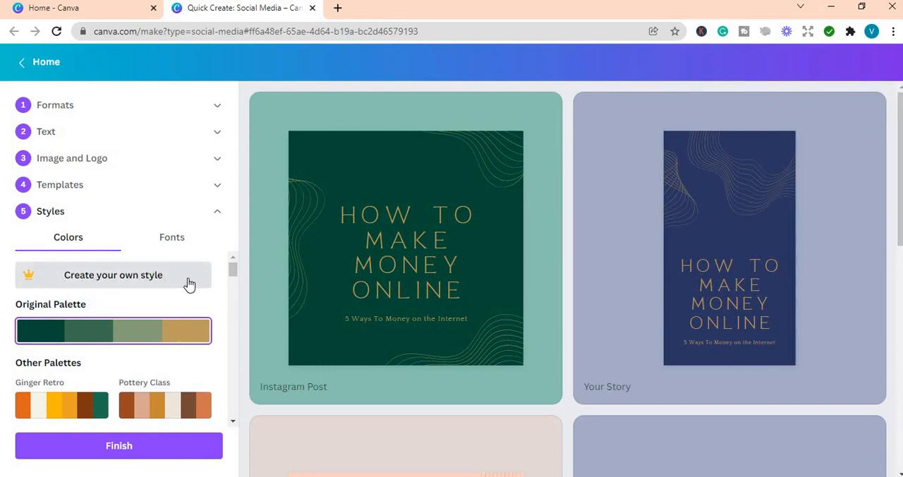
mouse_move(186, 315)
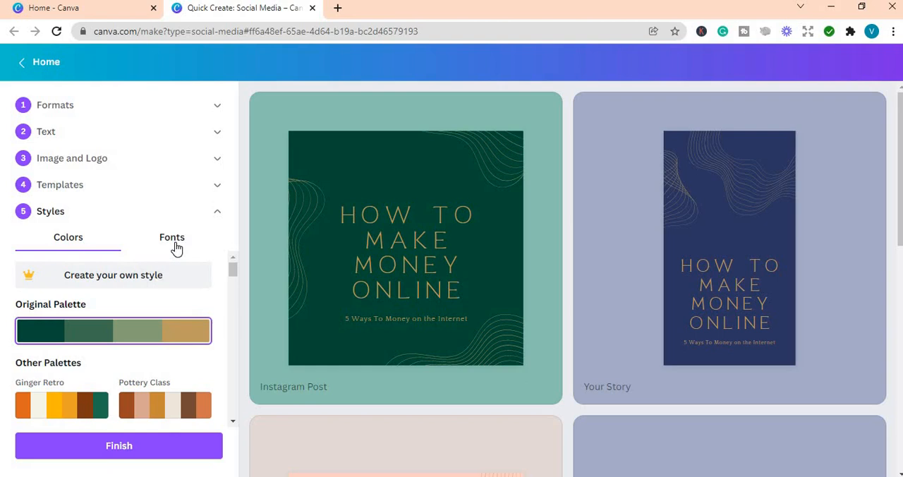
left_click(172, 237)
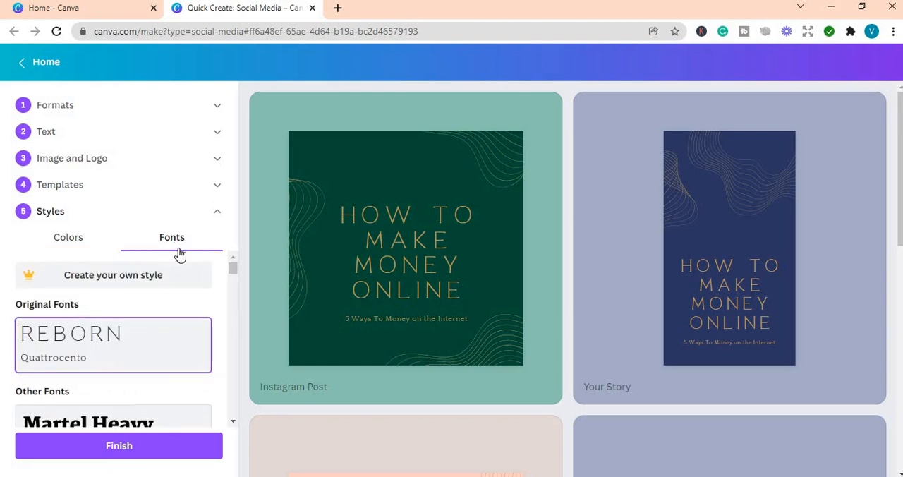
mouse_move(177, 287)
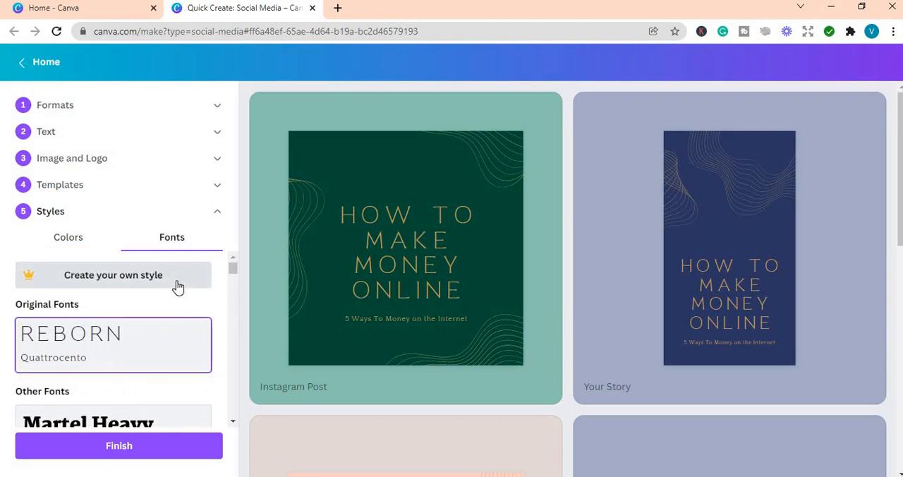
mouse_move(65, 255)
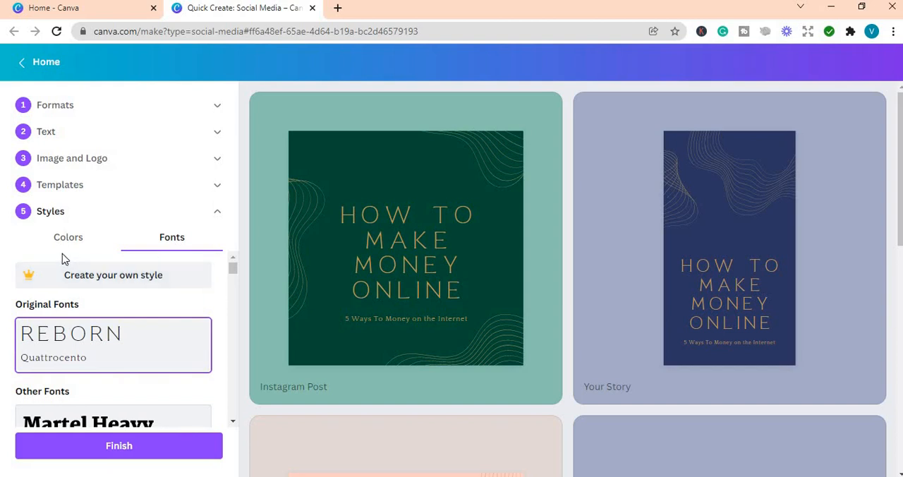
mouse_move(184, 266)
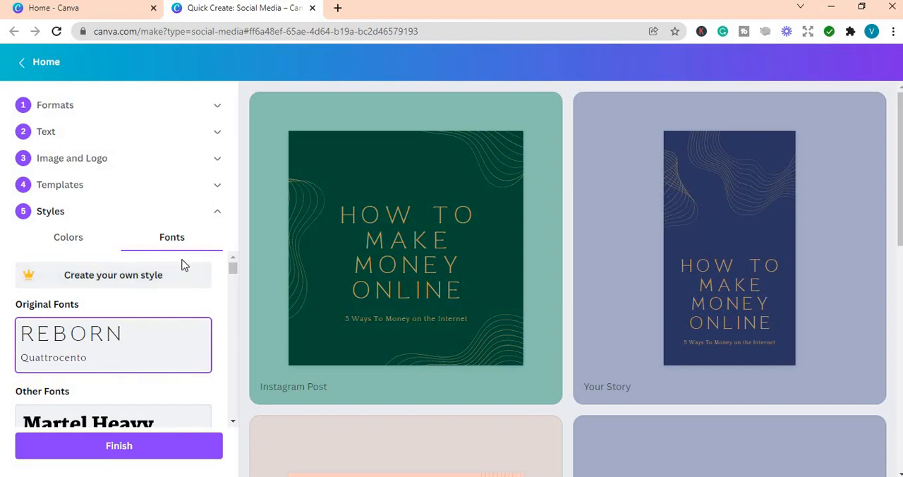
mouse_move(384, 256)
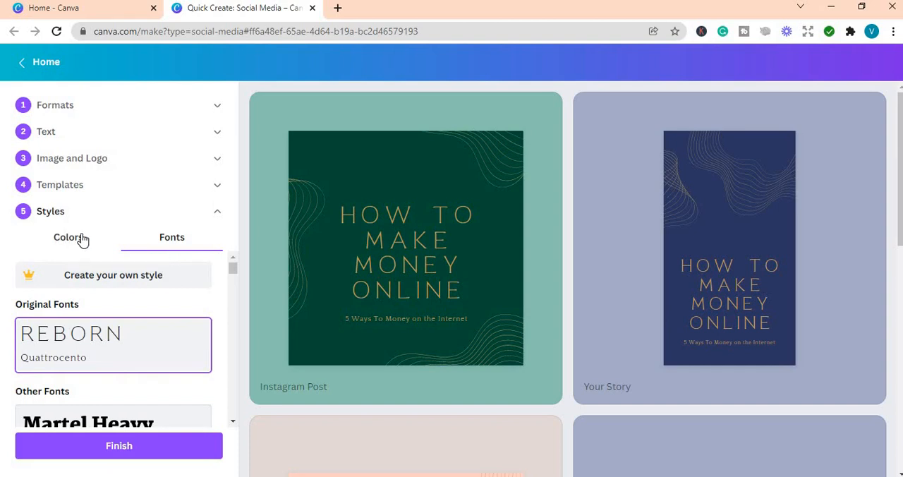
Step: Apply the Atomic Sunsets colour palette to the posts
left_click(68, 237)
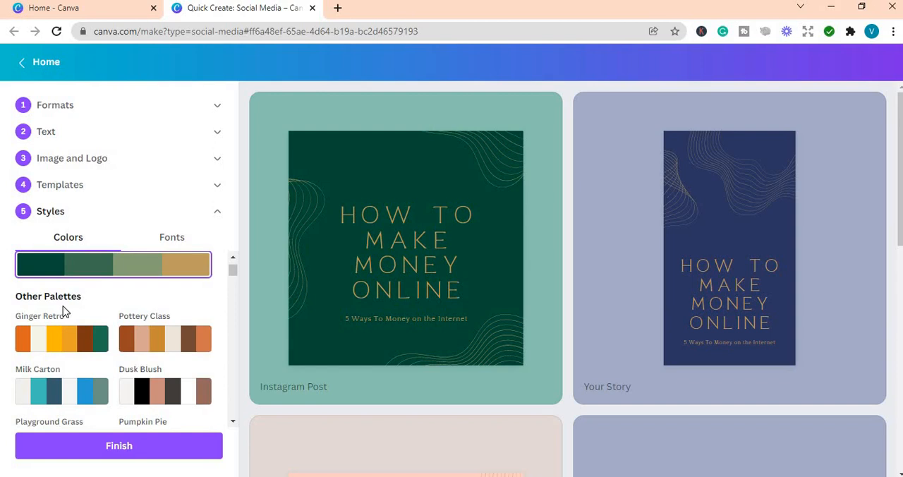
scroll("up", 3)
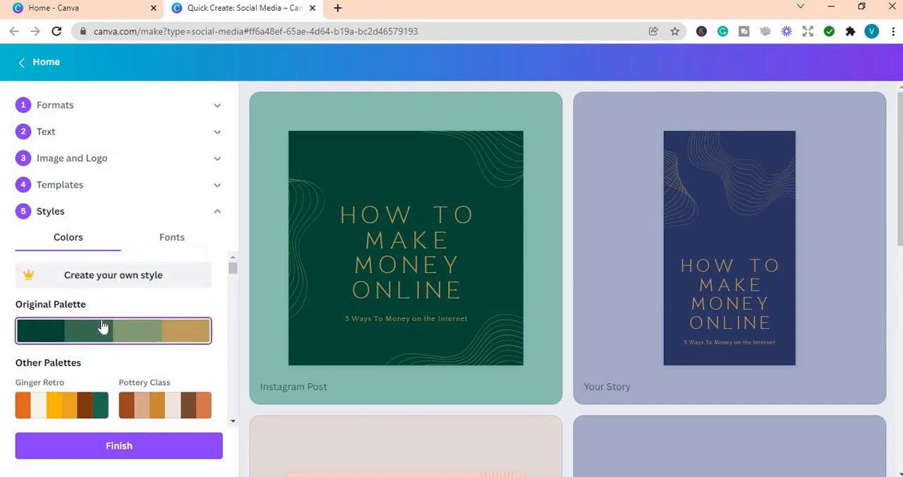
scroll("down", 3)
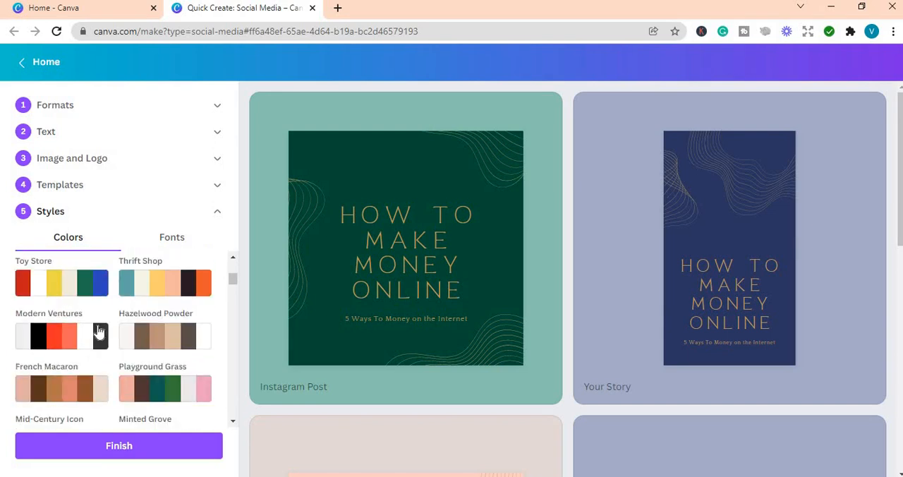
scroll("down", 3)
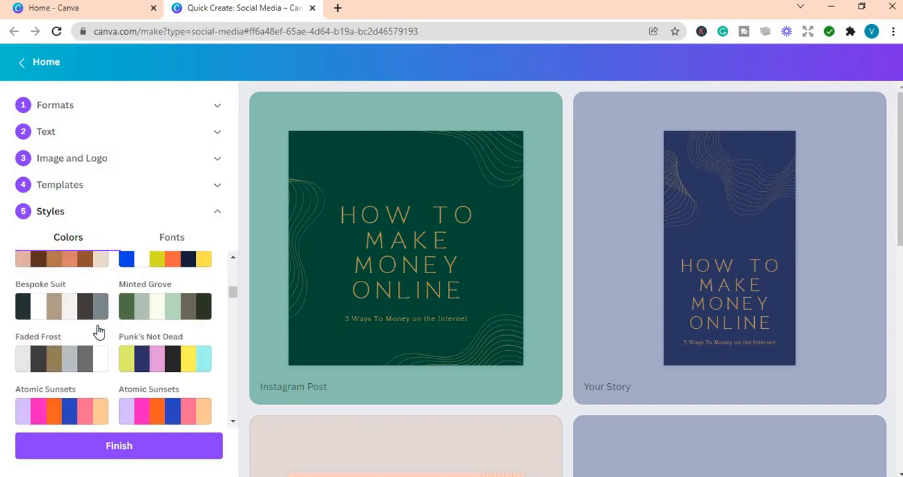
scroll("down", 3)
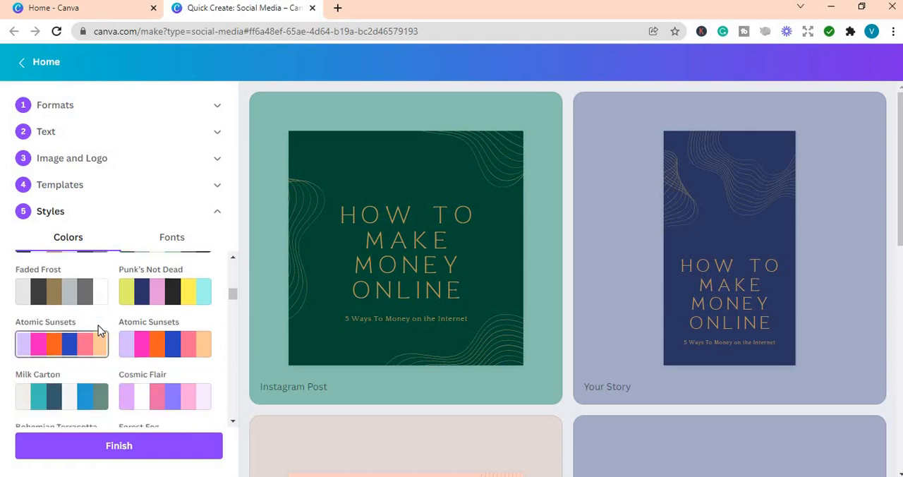
scroll("down", 3)
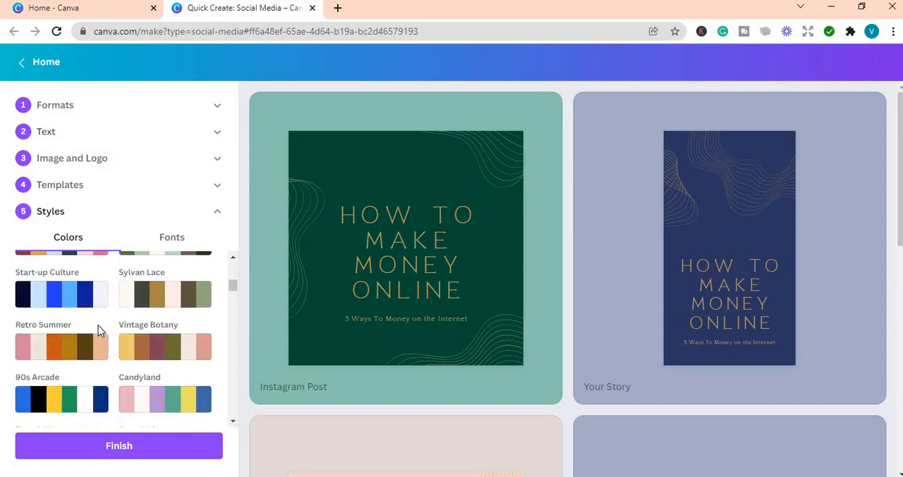
scroll("up", 3)
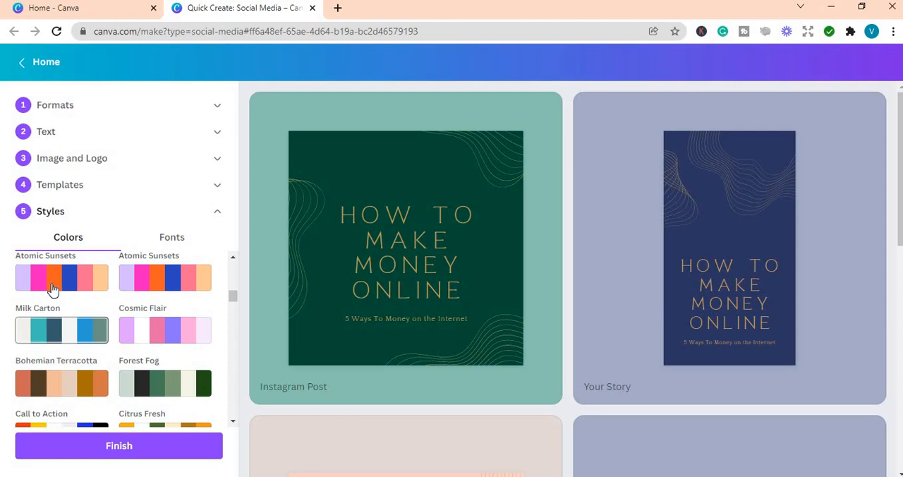
left_click(62, 277)
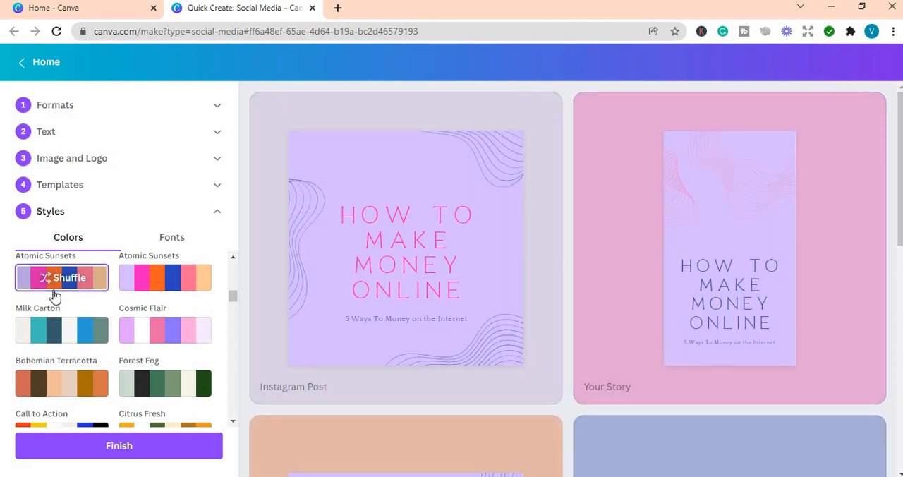
Step: Shuffle the Atomic Sunsets colours until the posts have a peach background
left_click(62, 278)
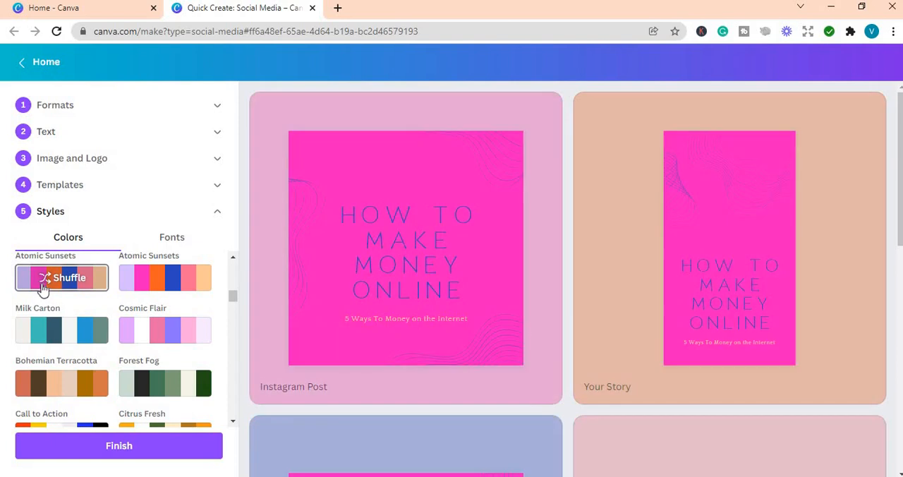
left_click(62, 277)
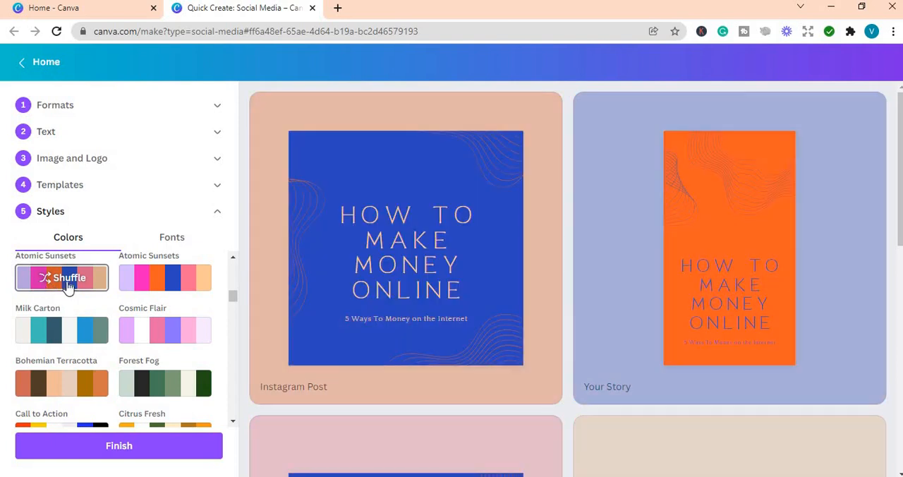
left_click(61, 277)
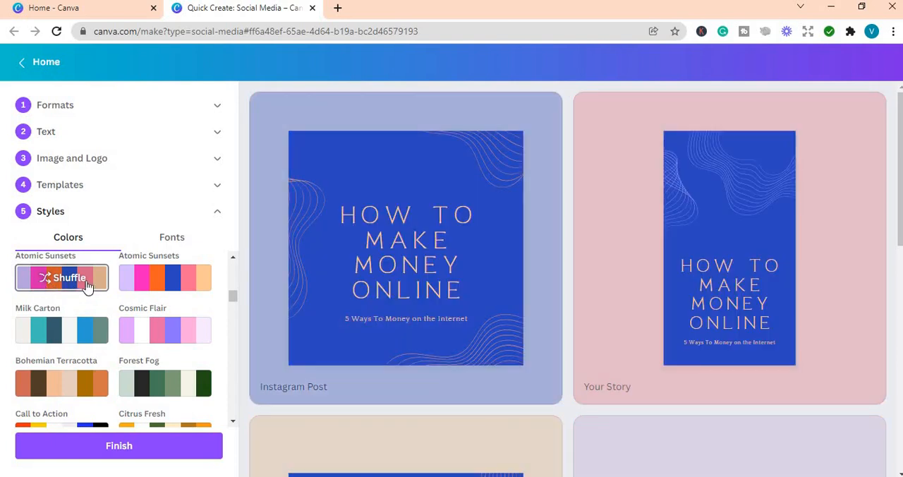
left_click(61, 277)
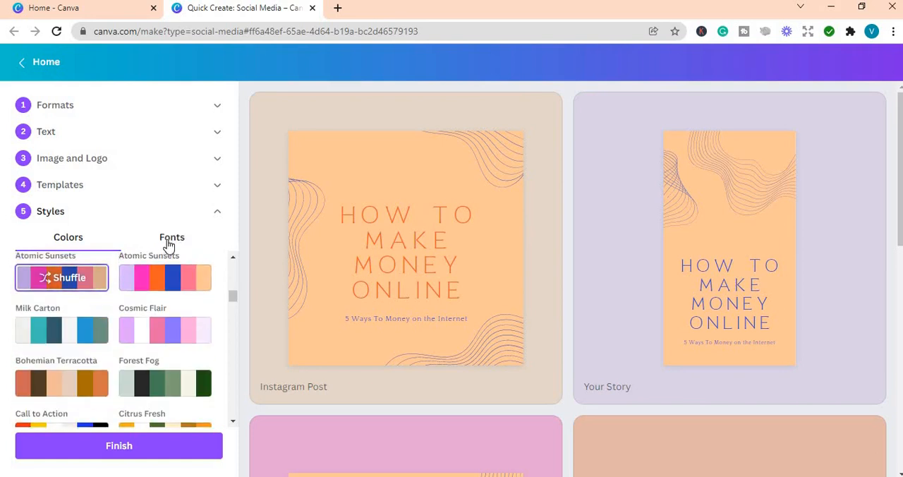
left_click(172, 237)
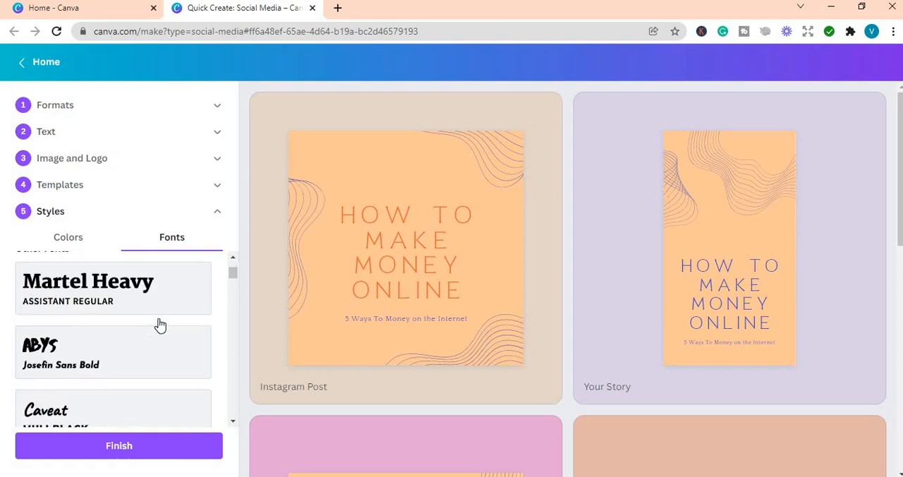
Step: Apply a clean sans-serif font pairing to the headline and subtitle
scroll("up", 3)
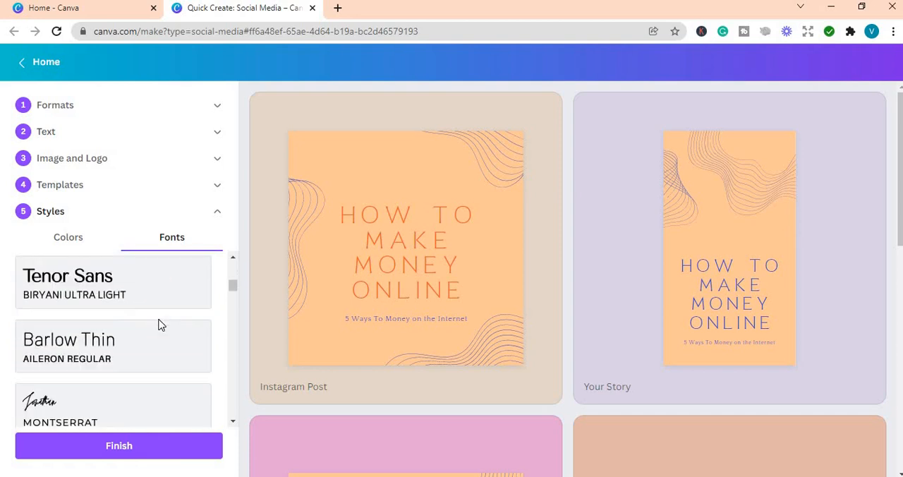
scroll("down", 3)
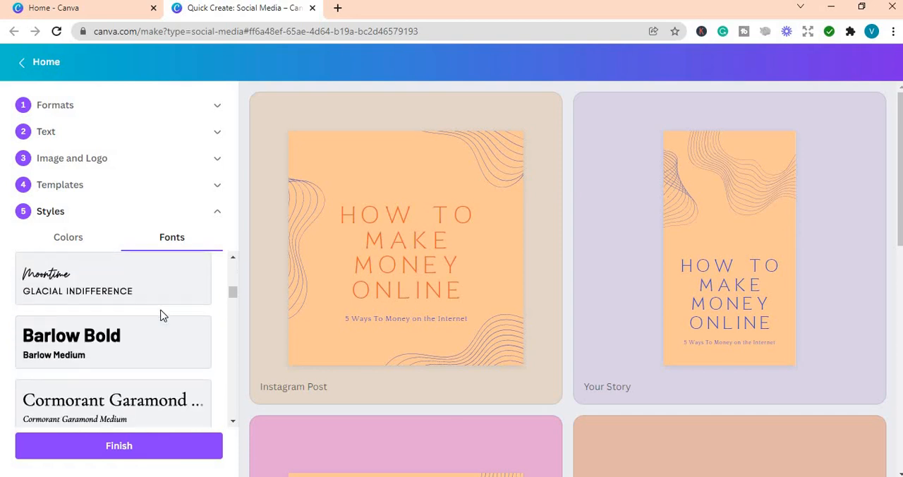
scroll("down", 3)
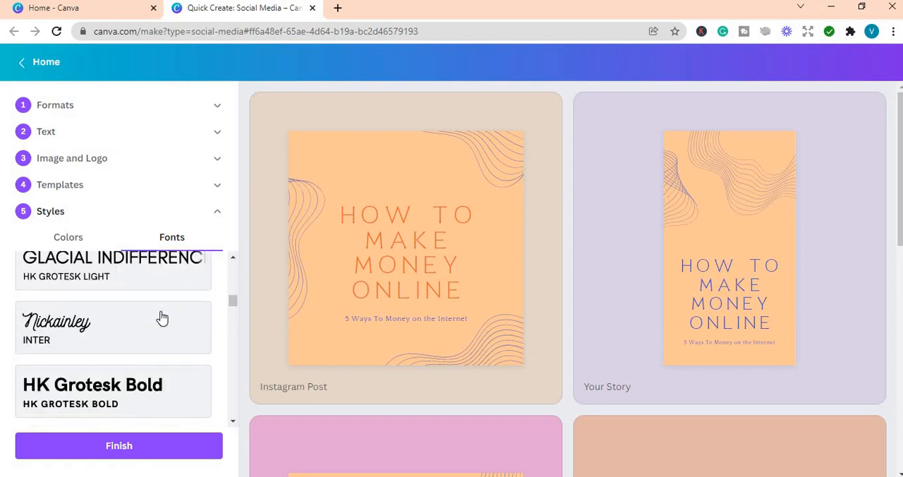
left_click(113, 327)
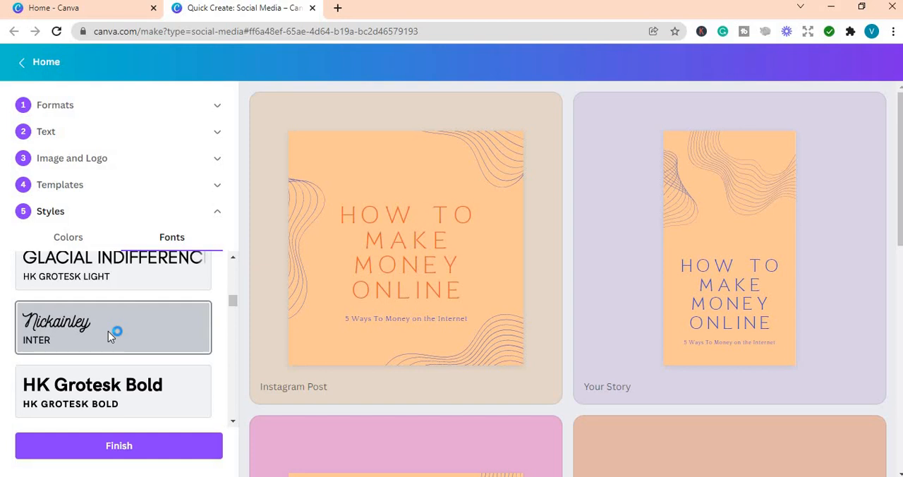
left_click(113, 327)
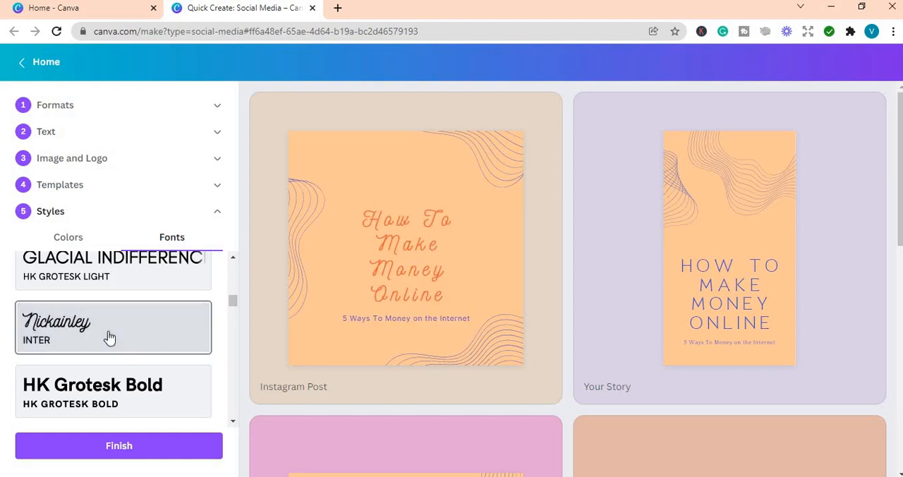
left_click(113, 327)
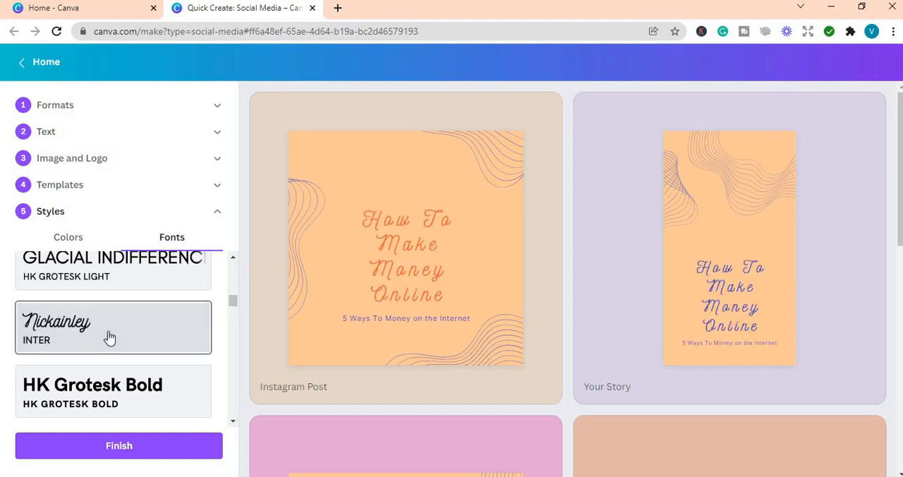
Step: Review the recoloured previews and finish the set so the designs are saved
scroll("down", 3)
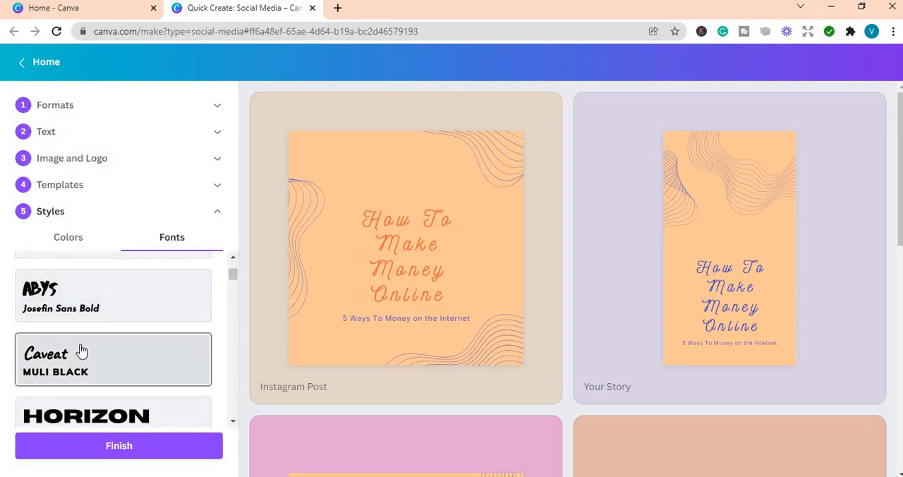
scroll("down", 3)
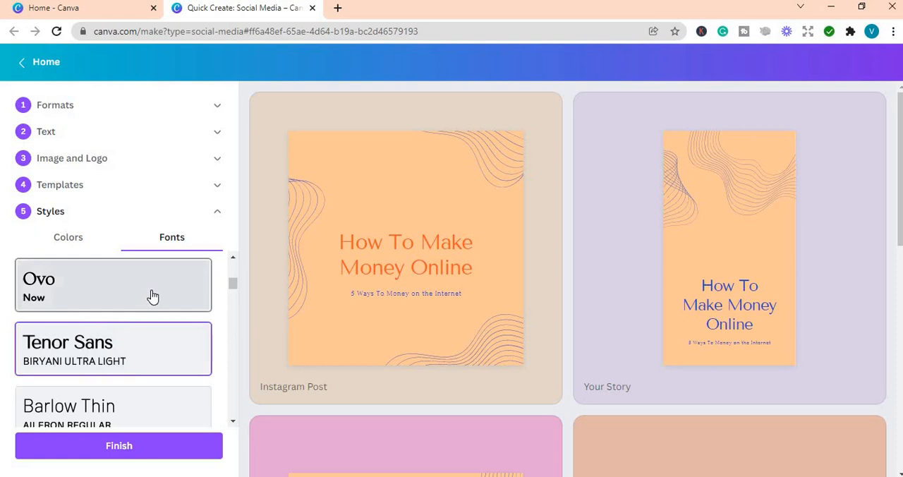
scroll("down", 3)
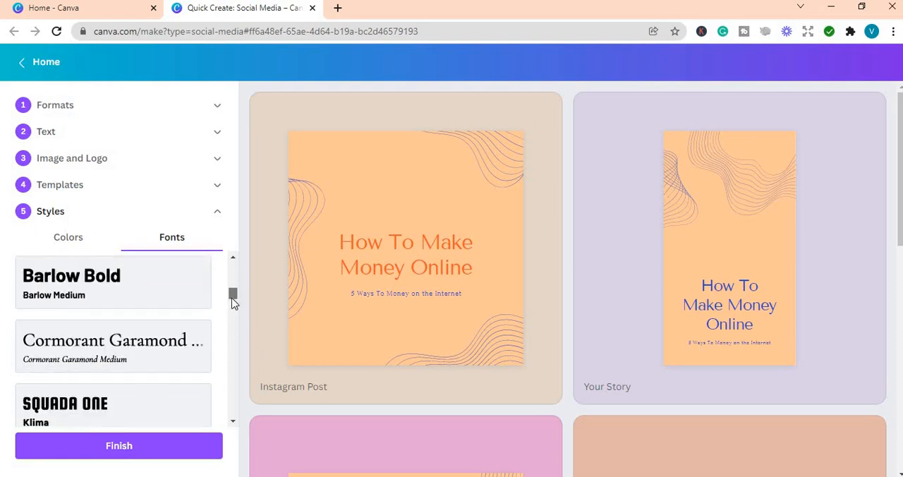
scroll("down", 3)
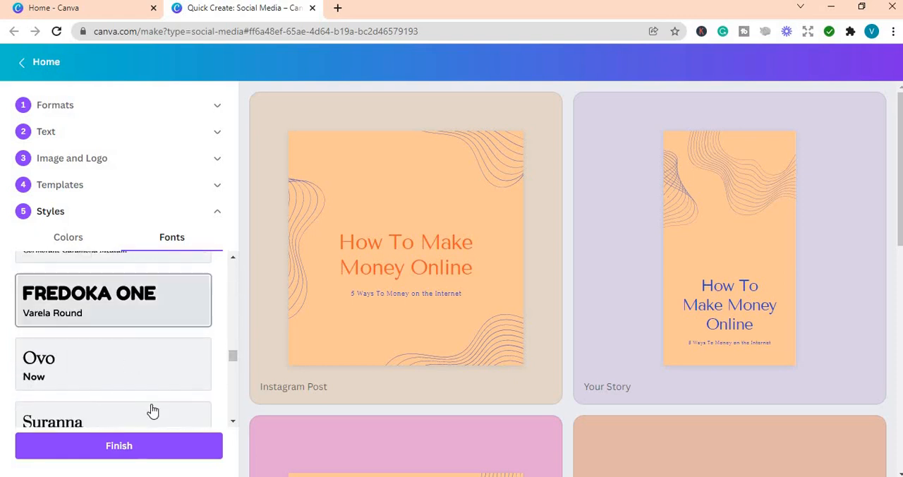
scroll("down", 3)
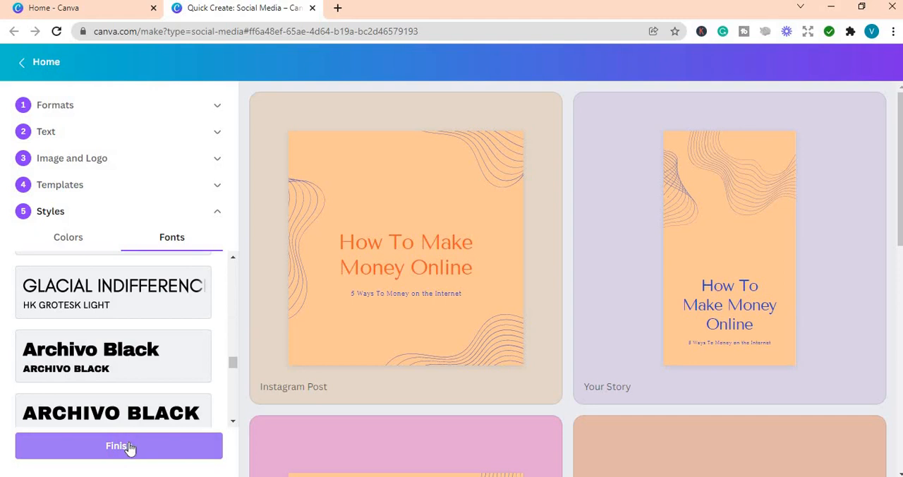
left_click(118, 445)
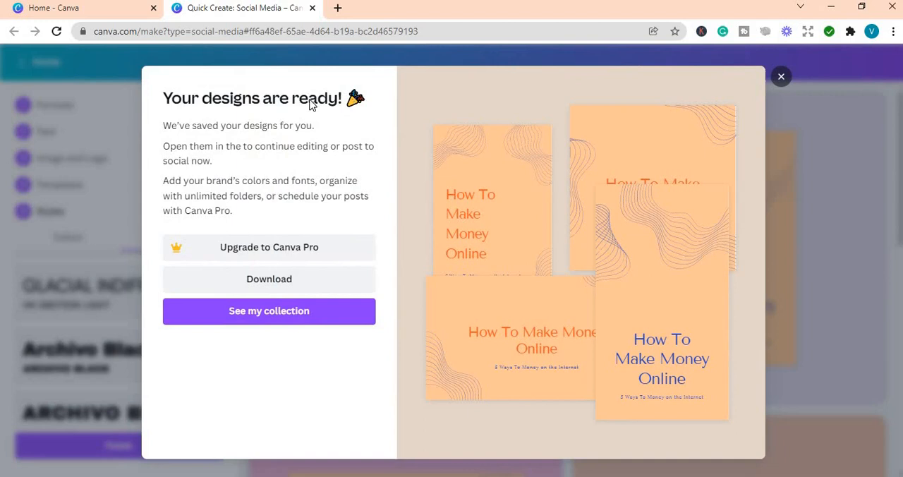
mouse_move(189, 195)
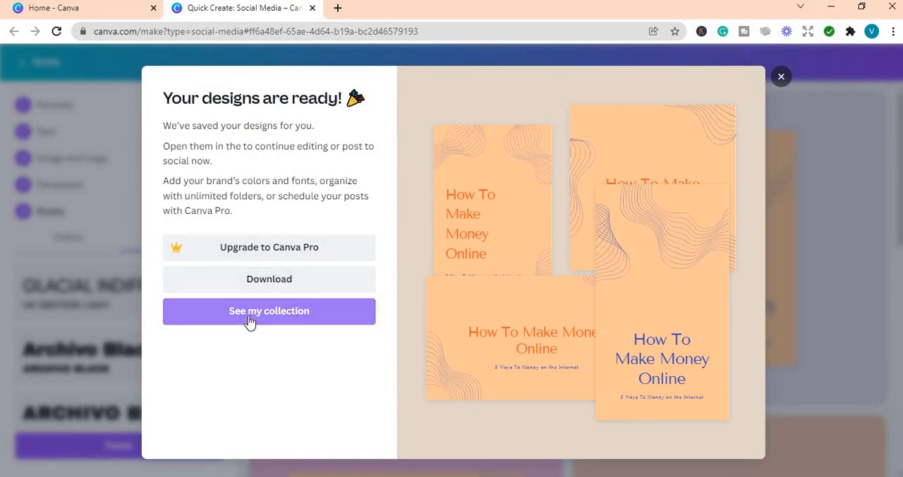
Step: Go to the collection of saved designs on the All your designs page
left_click(269, 311)
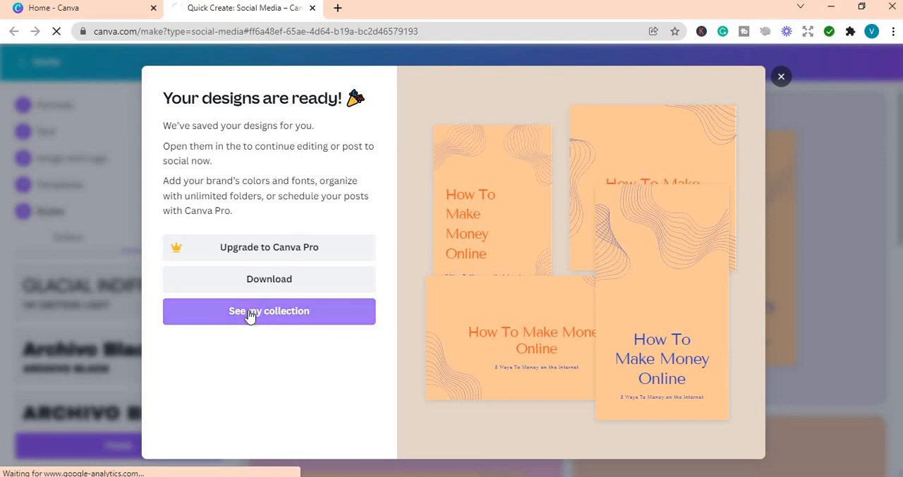
left_click(269, 311)
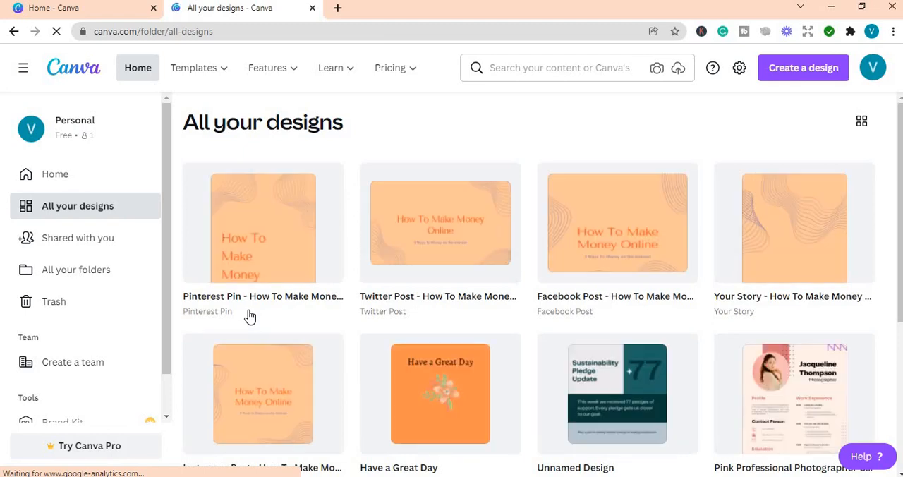
mouse_move(517, 228)
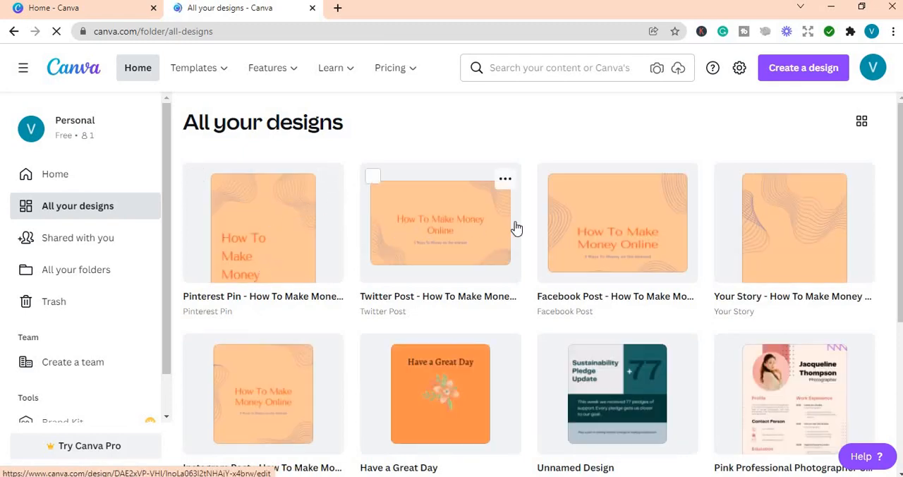
mouse_move(307, 275)
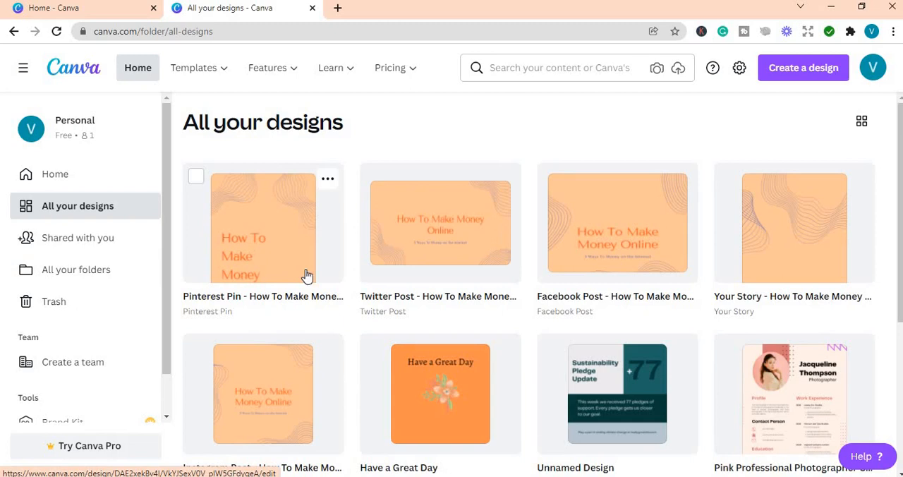
mouse_move(656, 233)
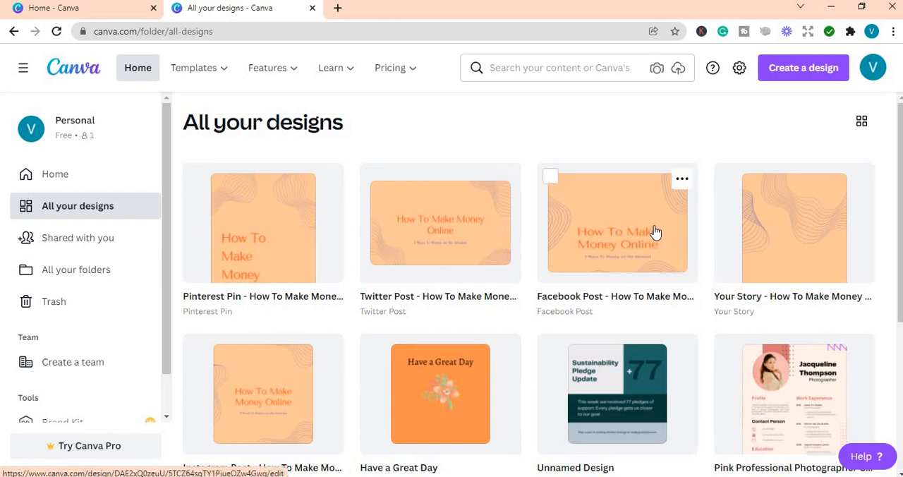
mouse_move(809, 228)
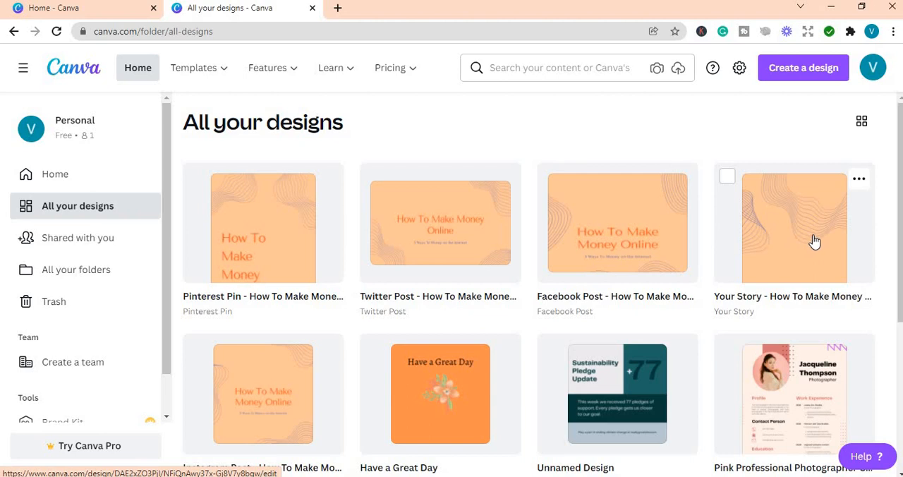
Step: Scroll through the All your designs thumbnails to locate the Your Story design
scroll("down", 3)
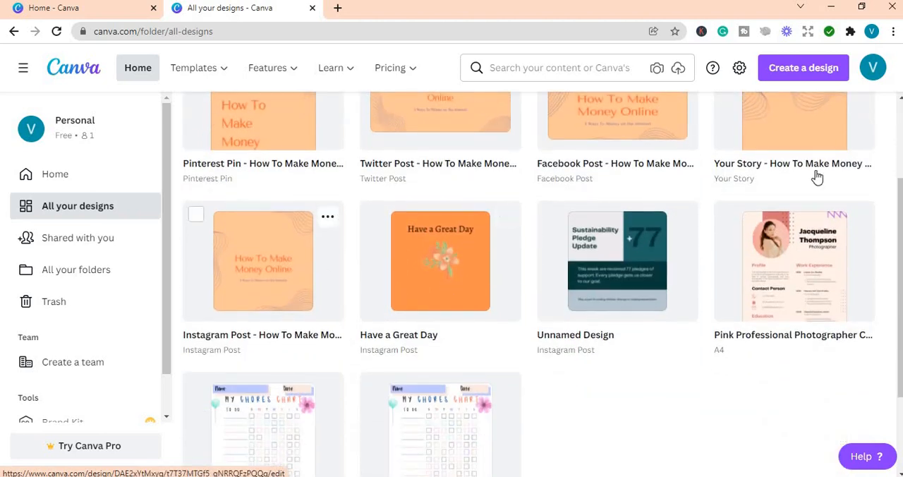
mouse_move(254, 282)
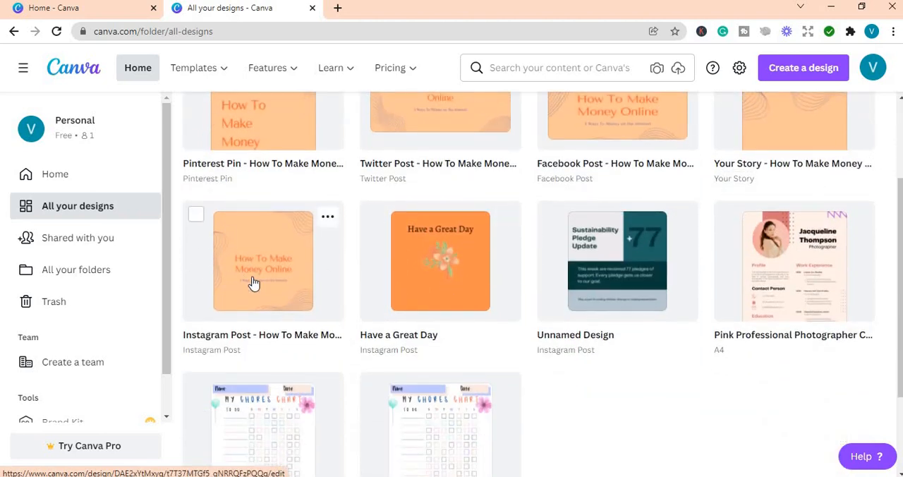
scroll("up", 3)
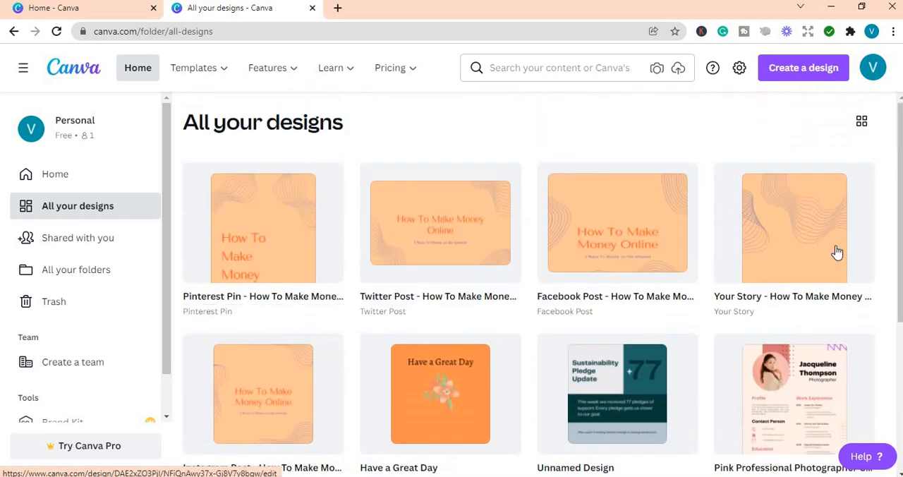
mouse_move(800, 273)
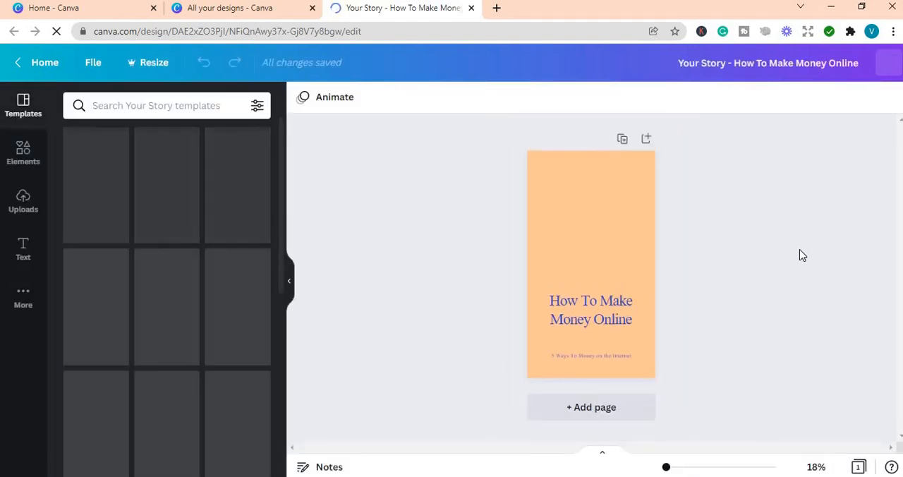
Step: Open the Your Story design in a new tab, then return to the All your designs list
left_click(591, 310)
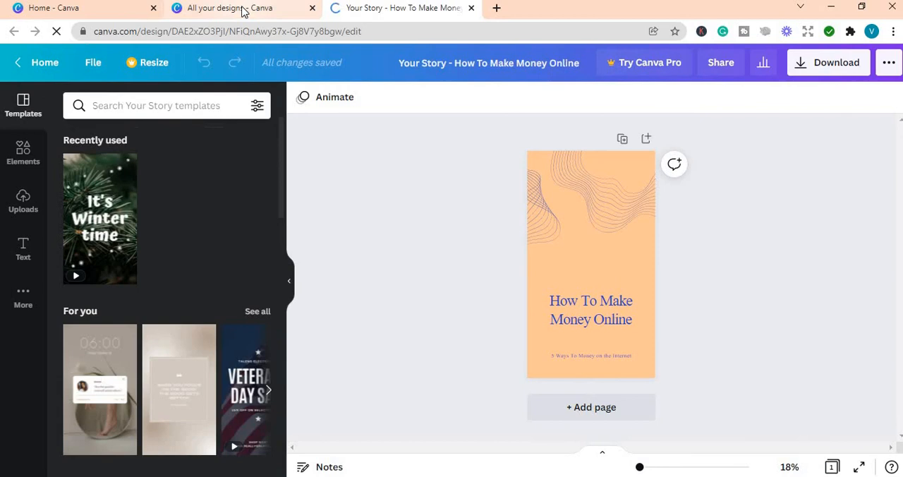
left_click(228, 7)
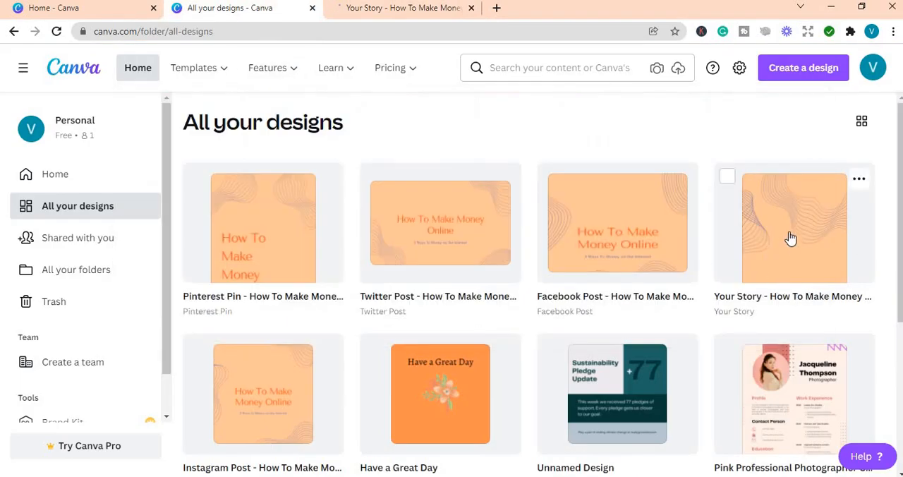
mouse_move(247, 235)
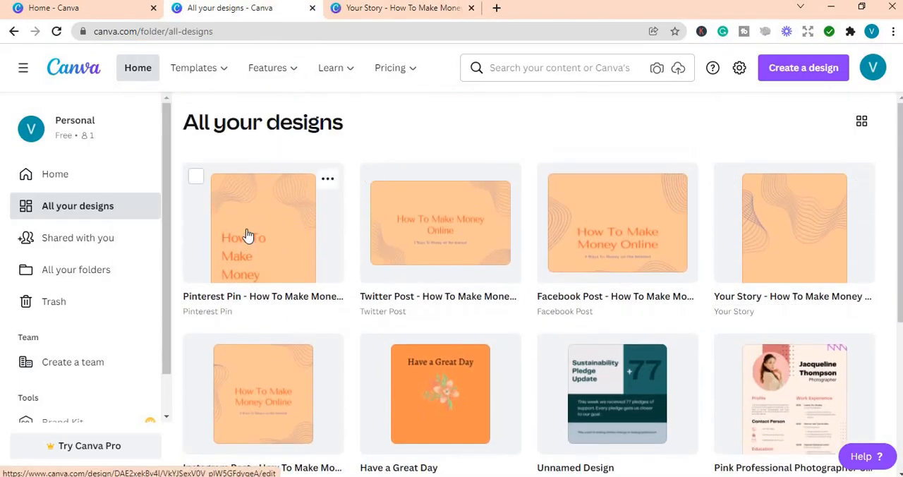
mouse_move(484, 239)
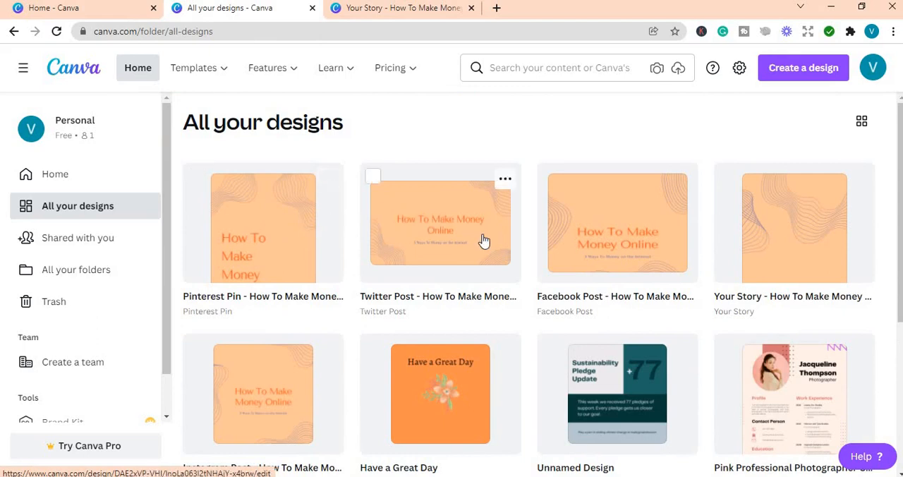
mouse_move(796, 215)
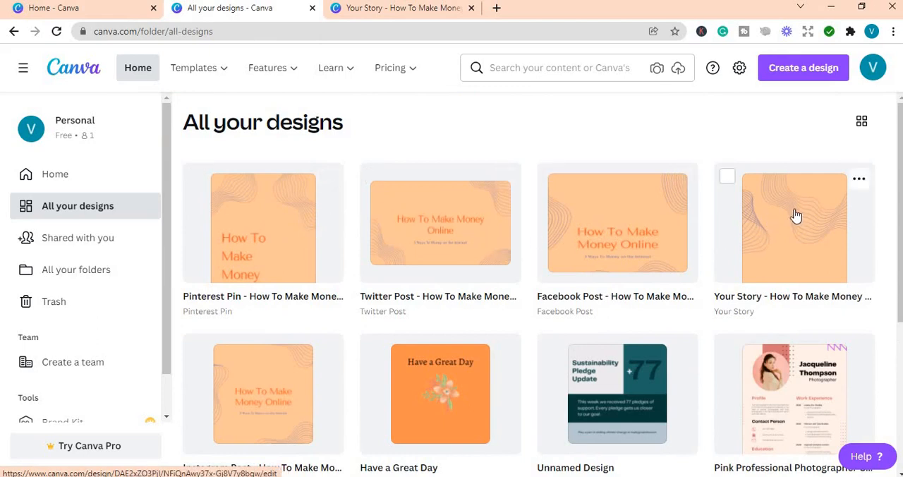
mouse_move(273, 234)
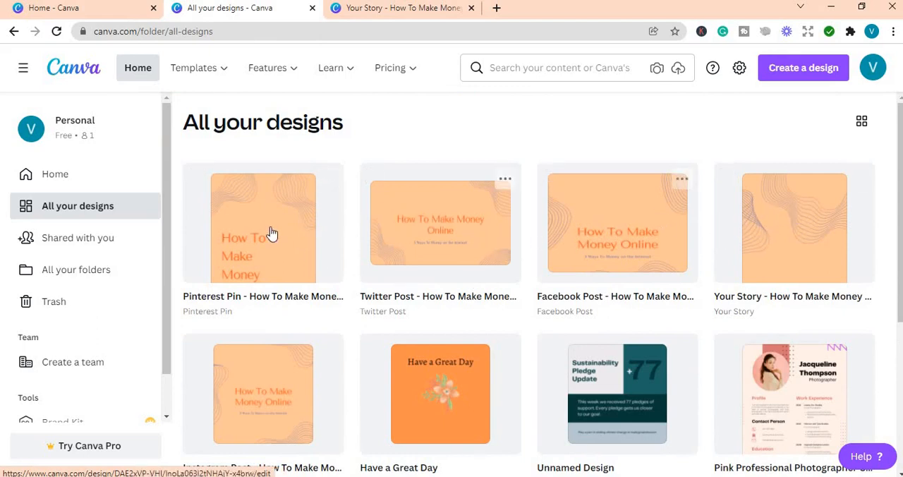
mouse_move(799, 215)
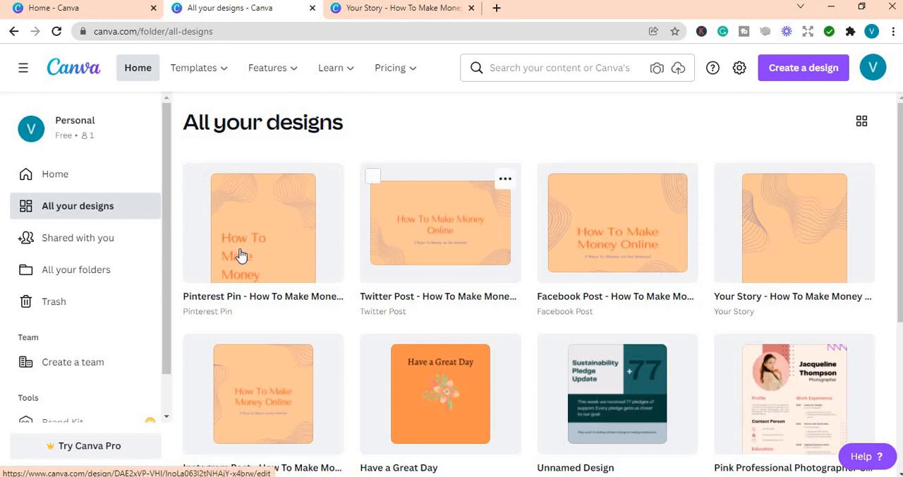
mouse_move(233, 244)
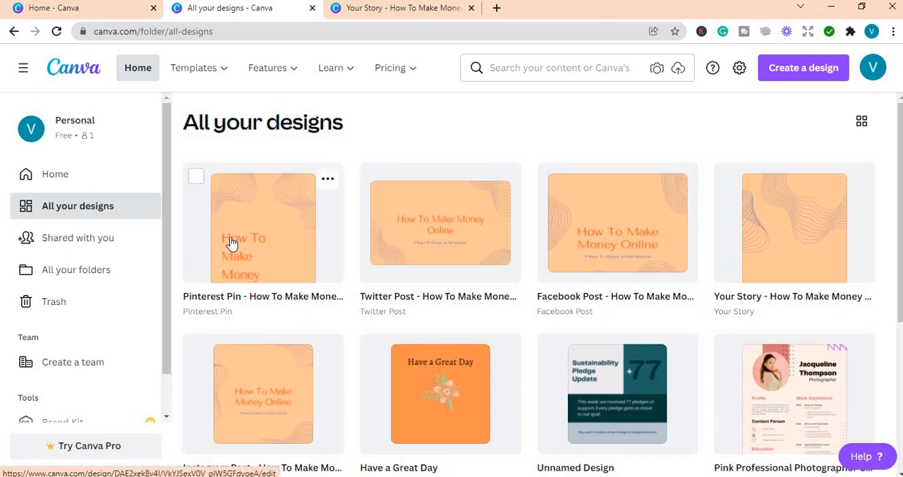
mouse_move(275, 230)
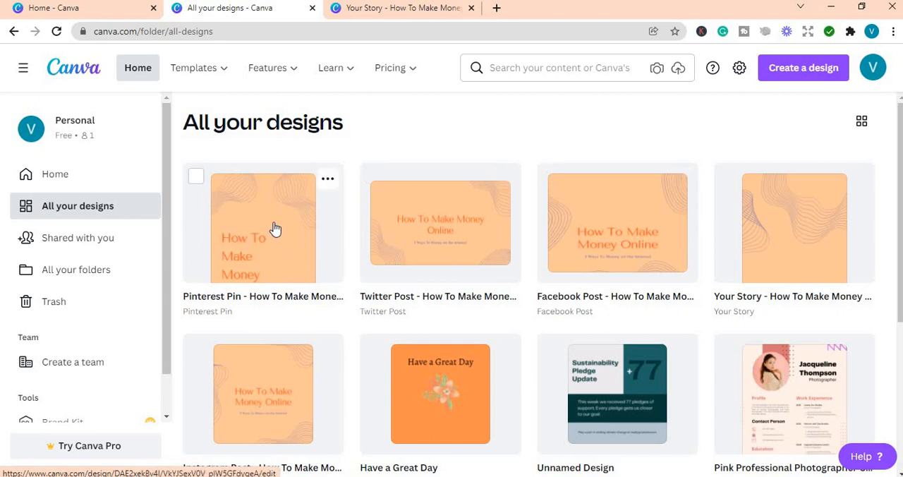
mouse_move(259, 228)
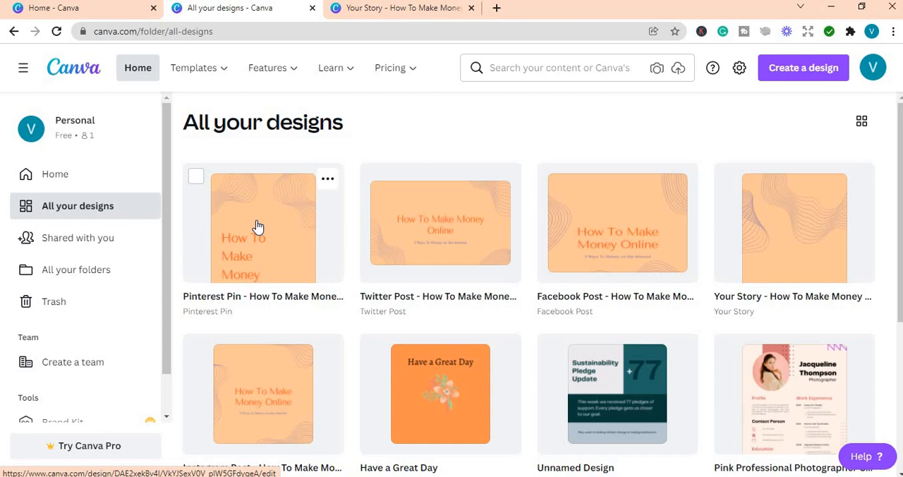
mouse_move(816, 242)
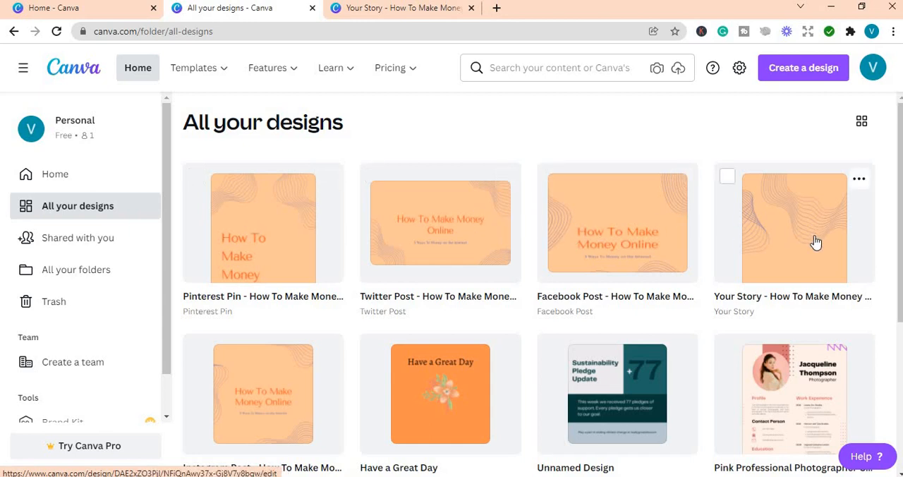
mouse_move(291, 246)
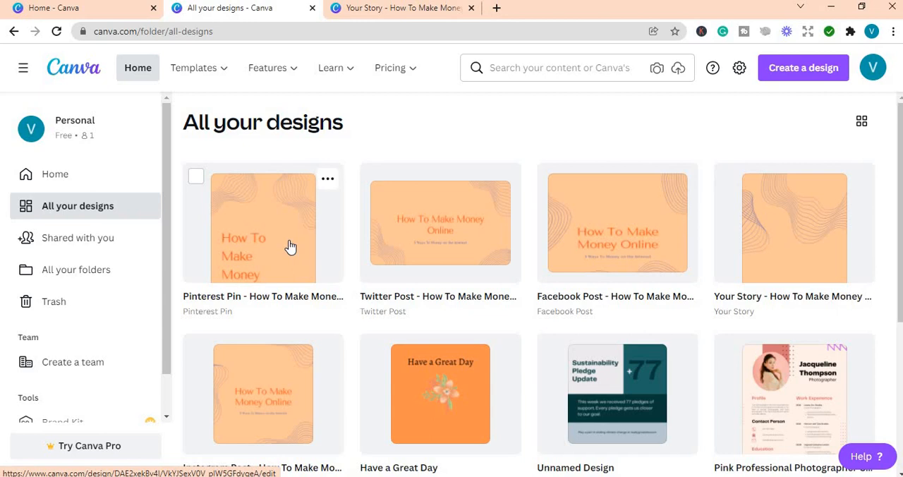
mouse_move(264, 235)
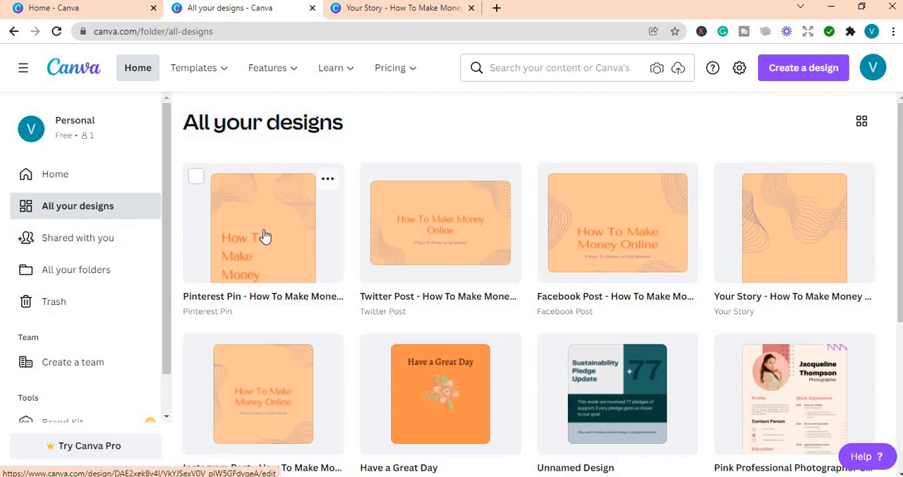
mouse_move(130, 162)
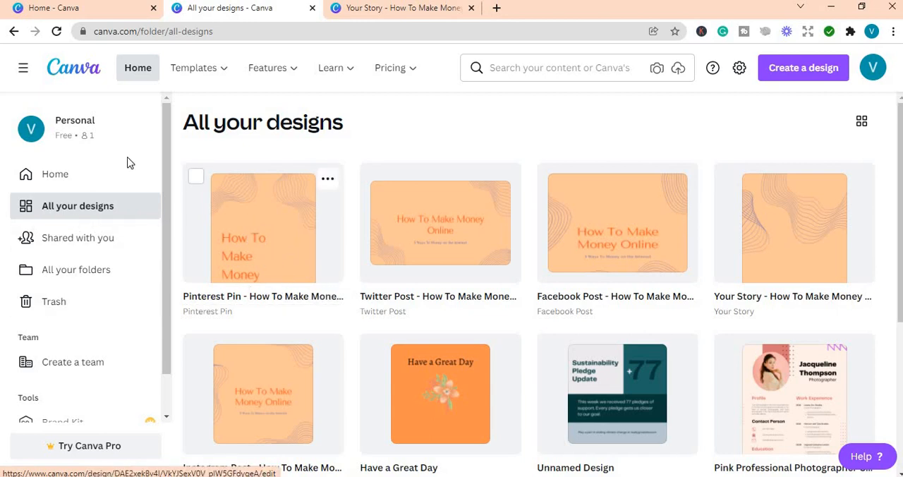
mouse_move(315, 252)
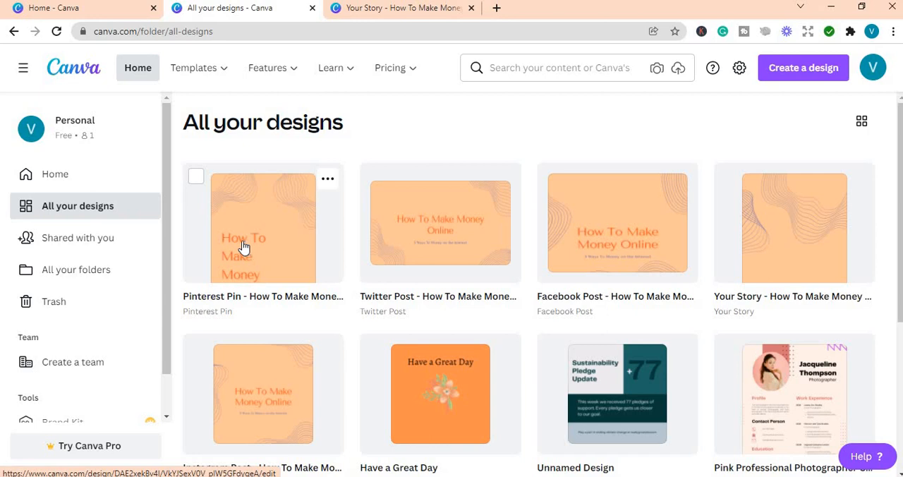
mouse_move(254, 254)
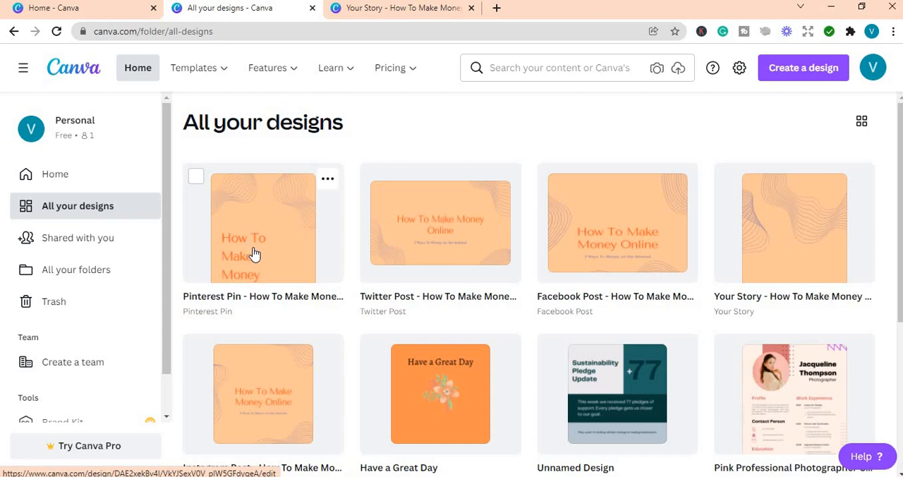